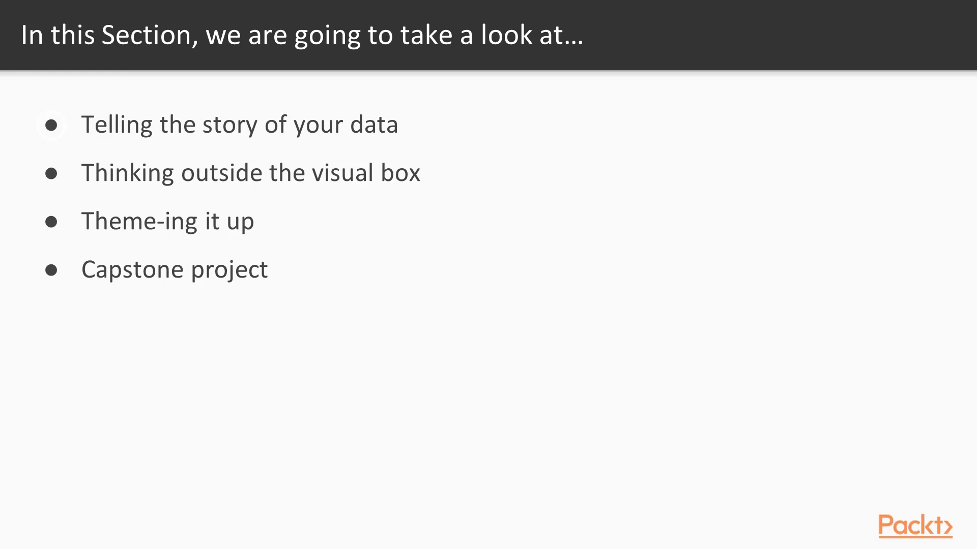
- Go to the Meeting Summary page showing the Business Operations Meeting purpose and agenda
left_click(50, 173)
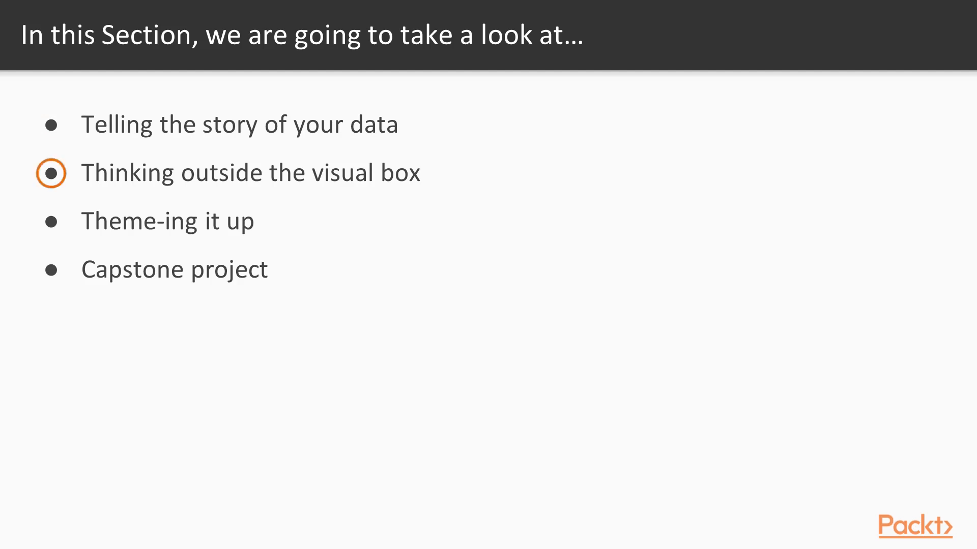
left_click(51, 173)
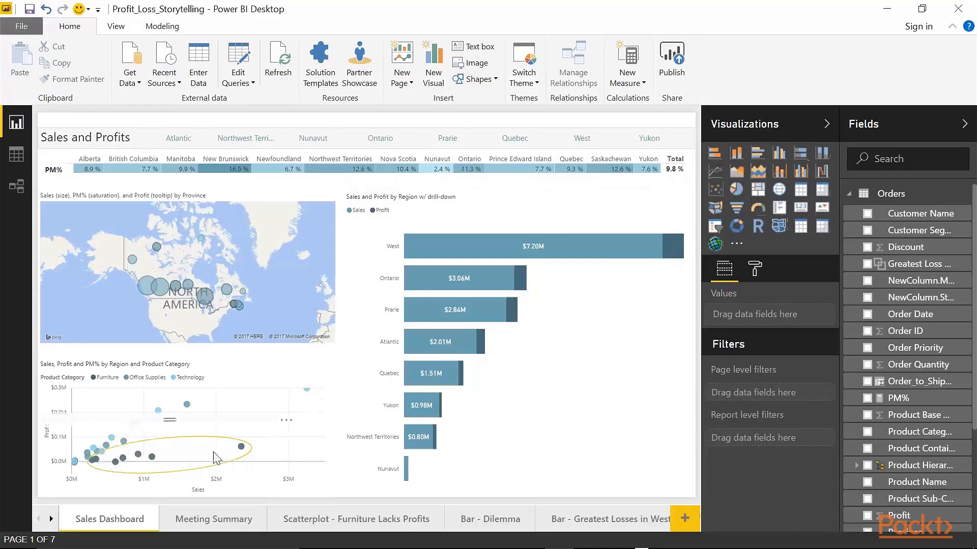
mouse_move(206, 461)
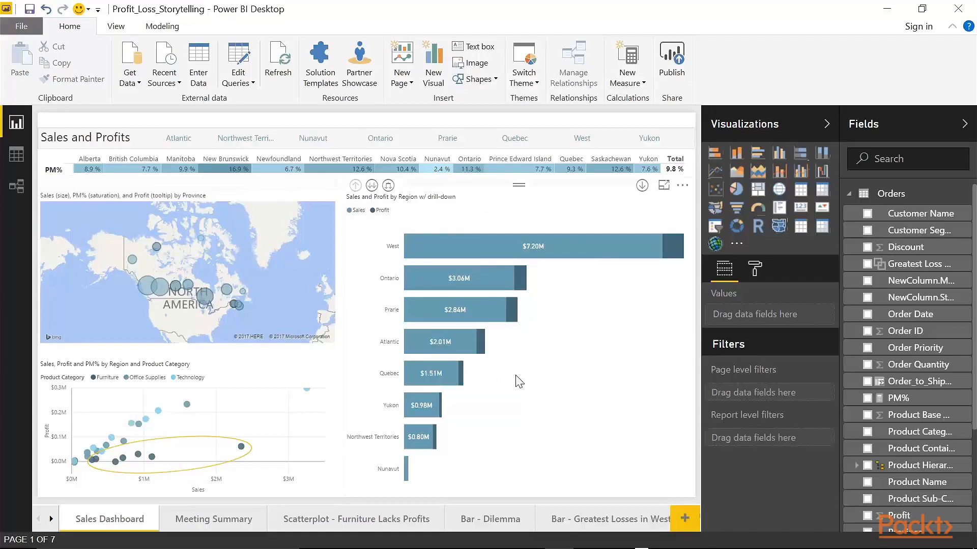
mouse_move(538, 295)
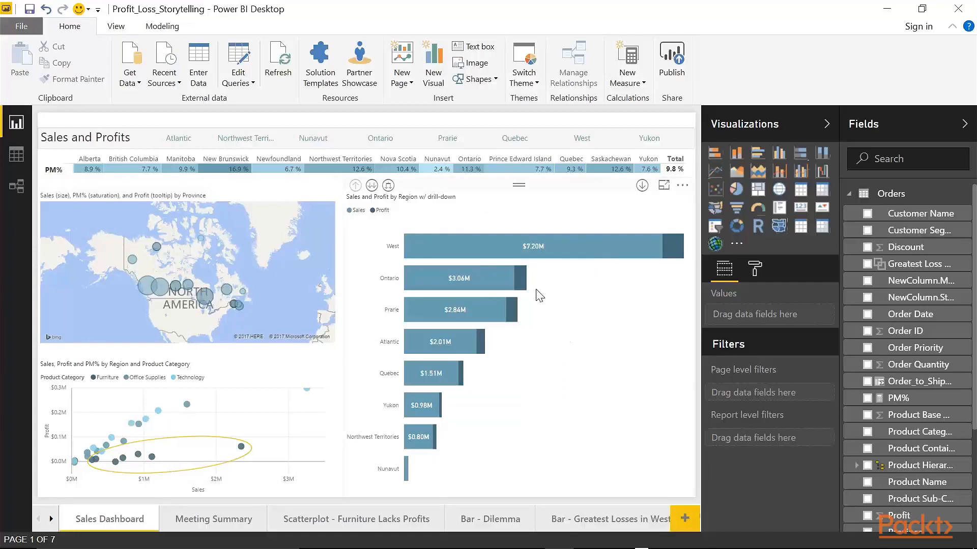
mouse_move(608, 340)
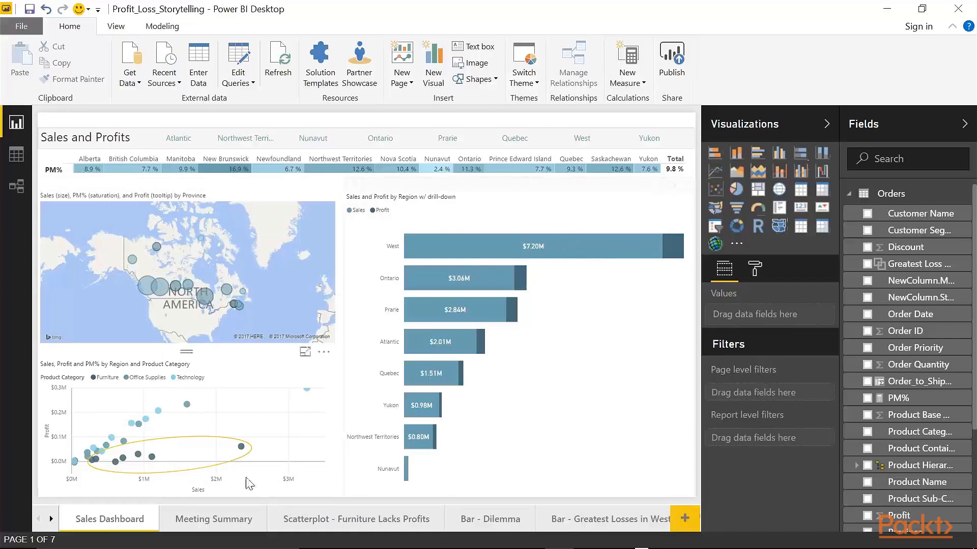
mouse_move(196, 462)
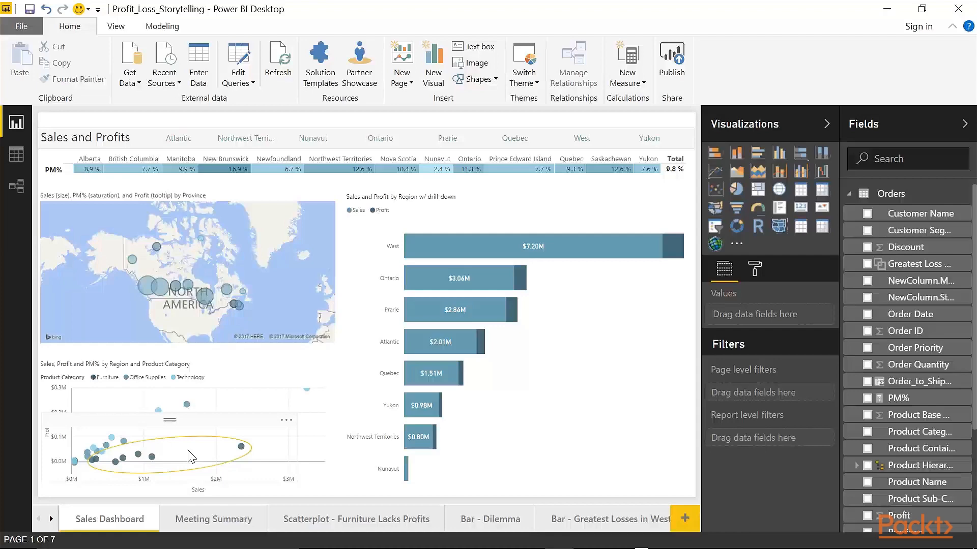
mouse_move(209, 470)
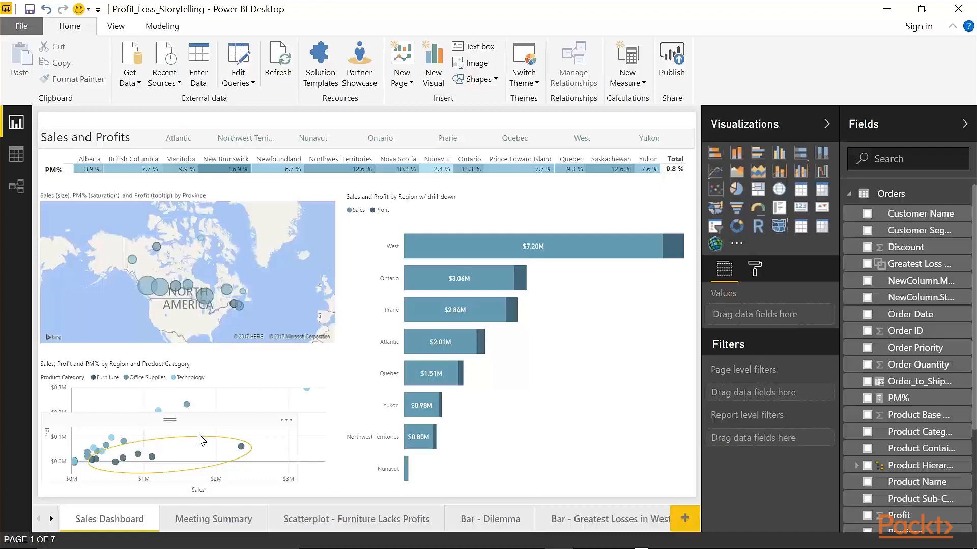
left_click(213, 517)
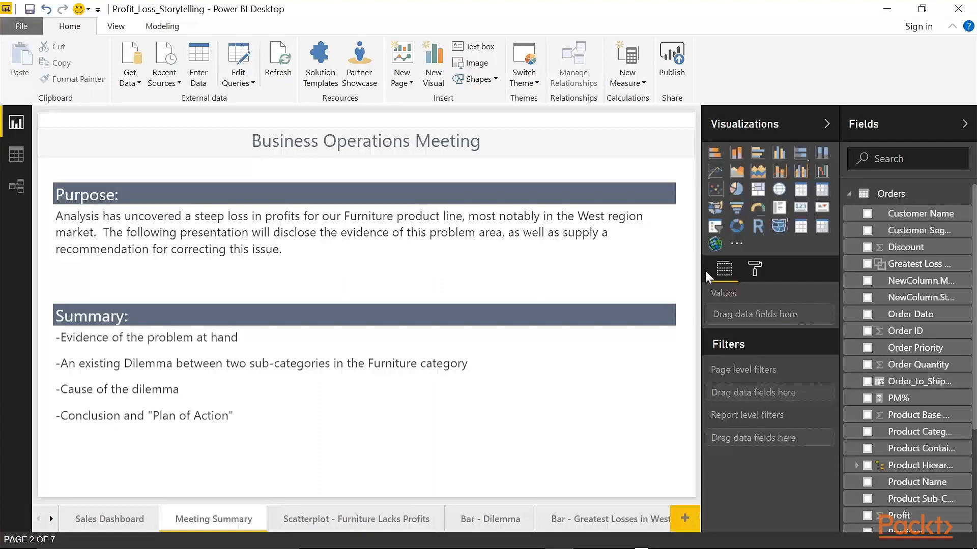
mouse_move(704, 280)
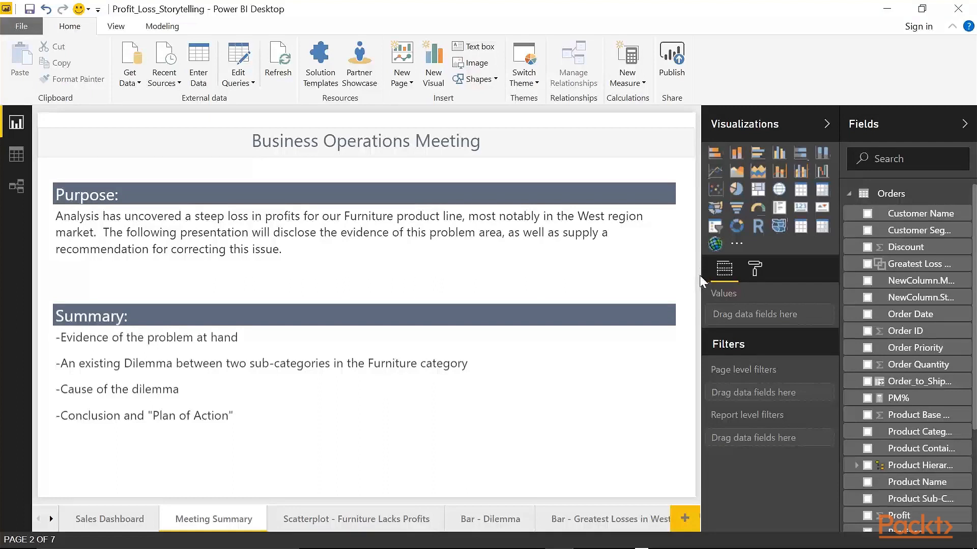
mouse_move(352, 529)
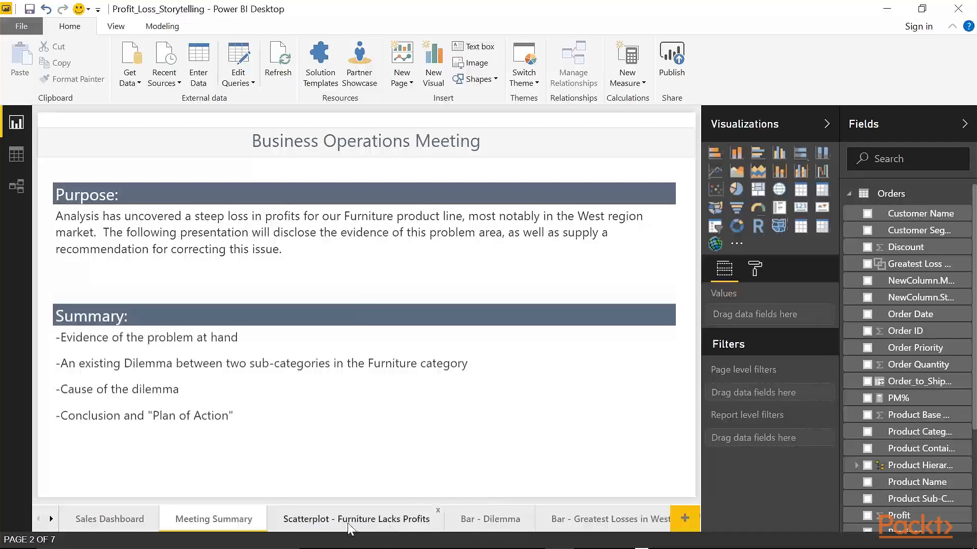
- Go to the Scatterplot - Furniture Lacks Profits page with its profit-to-sales chart
left_click(355, 519)
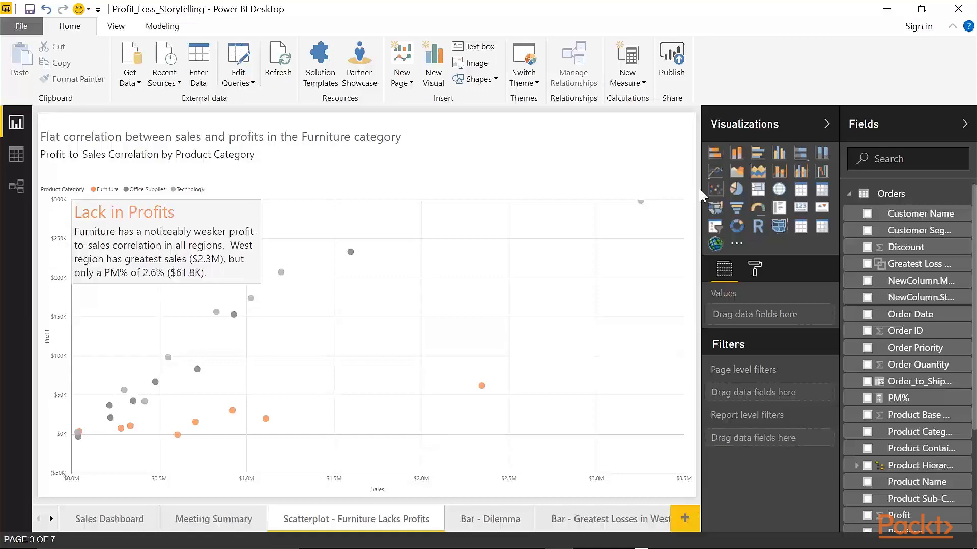
mouse_move(681, 188)
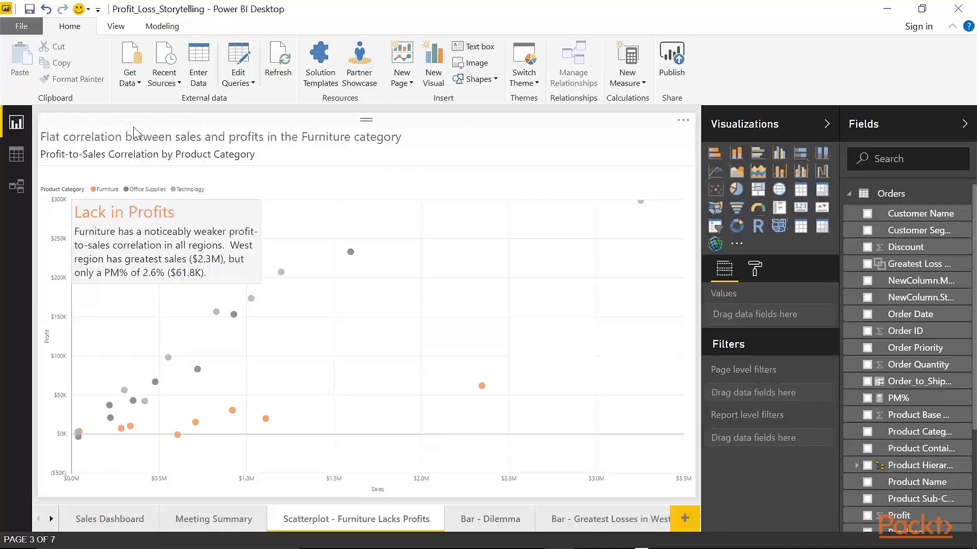
mouse_move(285, 129)
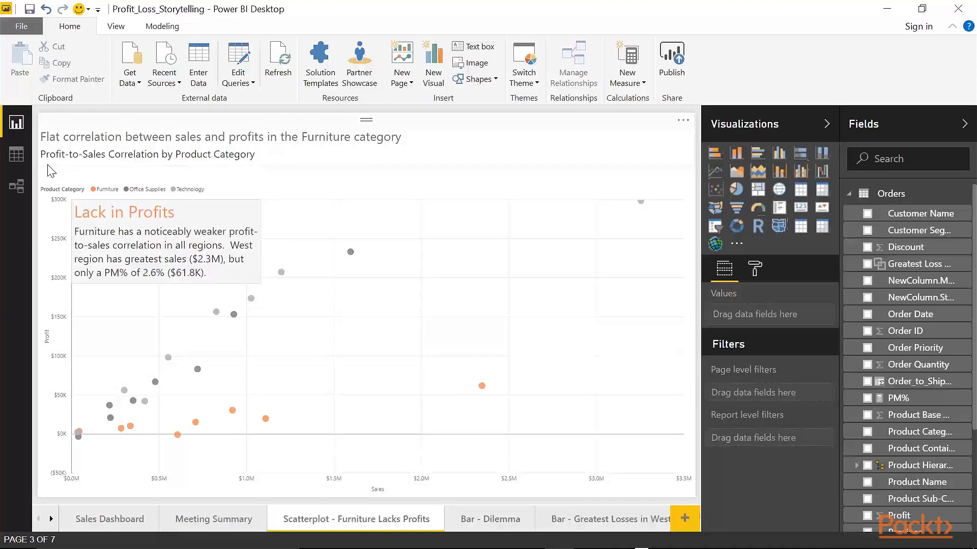
mouse_move(227, 161)
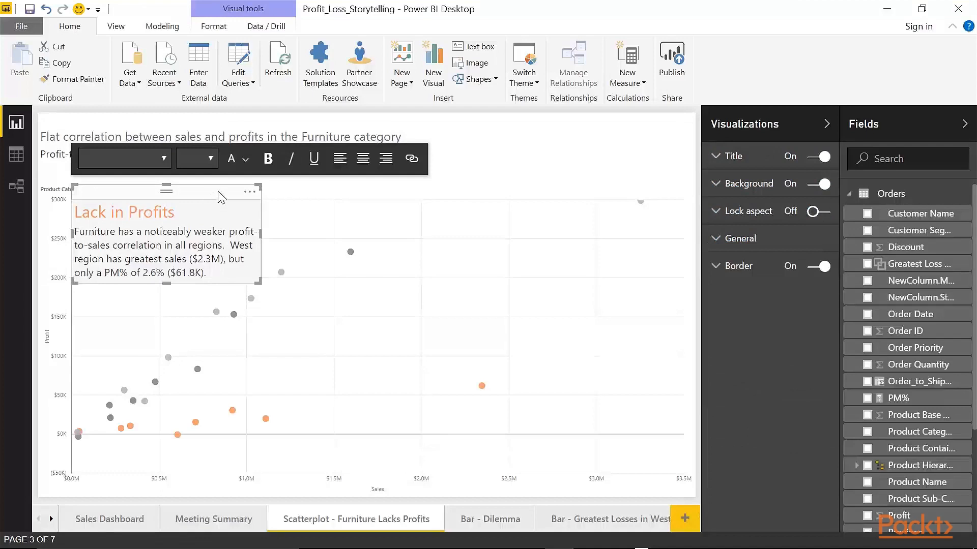
mouse_move(681, 245)
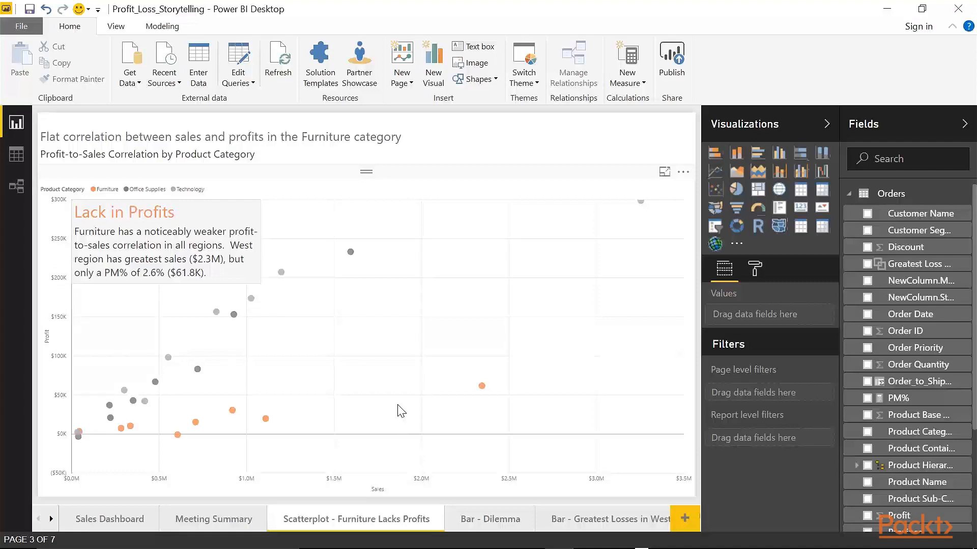
mouse_move(323, 378)
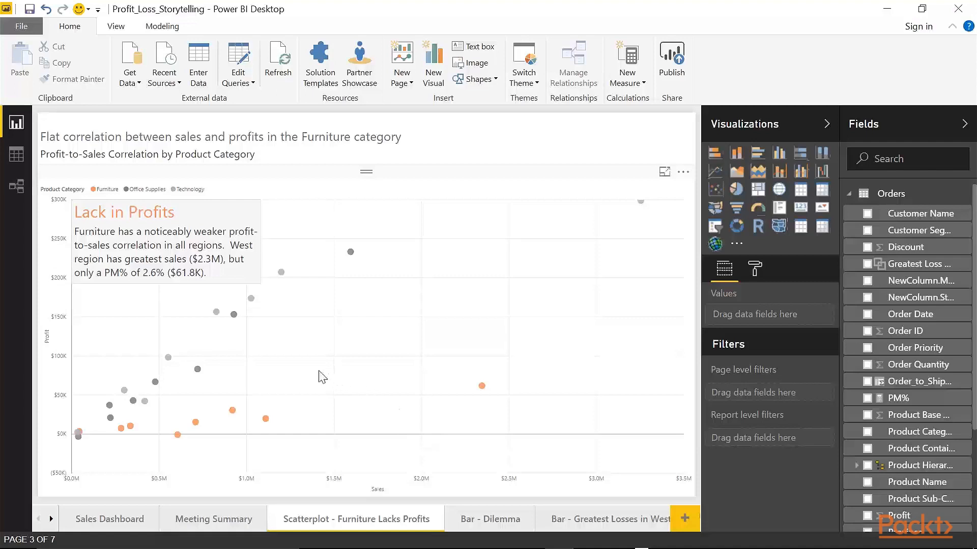
mouse_move(281, 284)
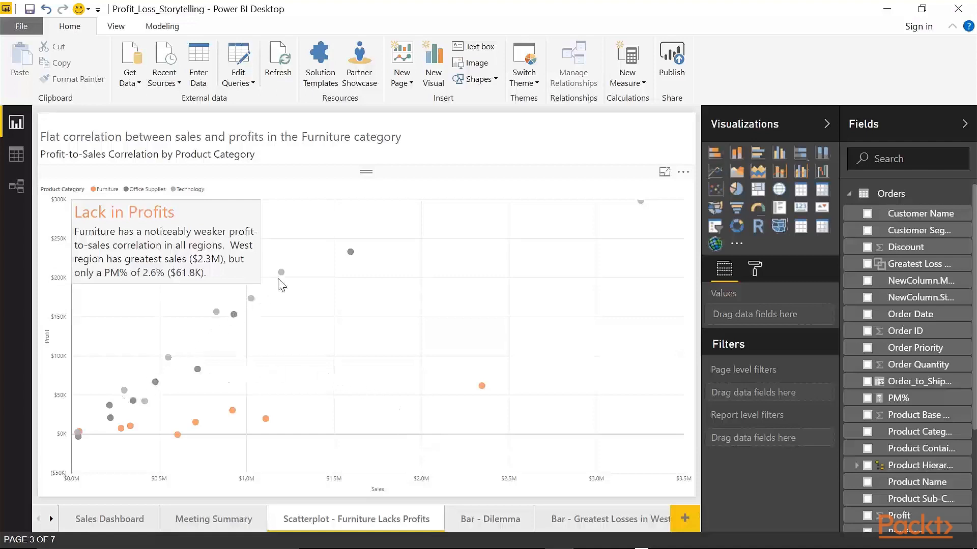
left_click(250, 328)
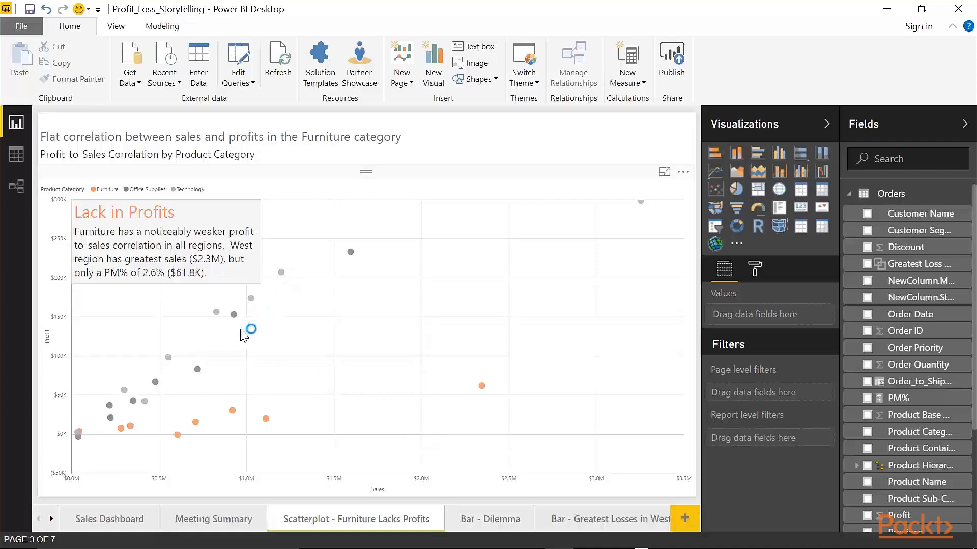
mouse_move(208, 353)
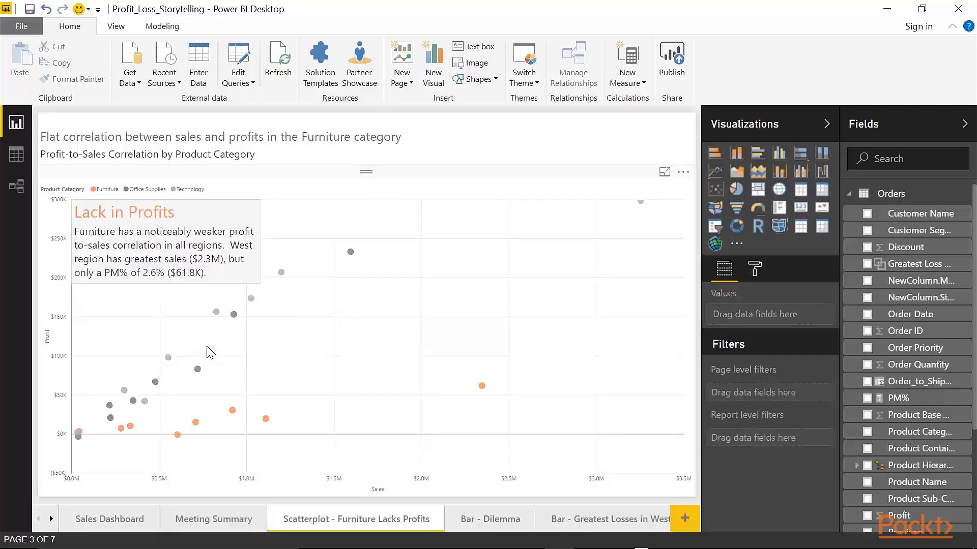
mouse_move(270, 386)
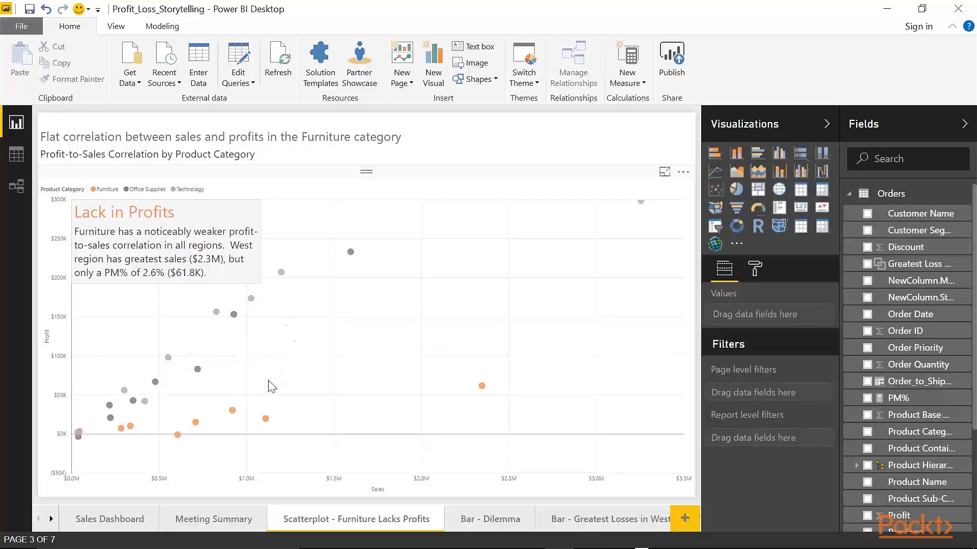
mouse_move(345, 428)
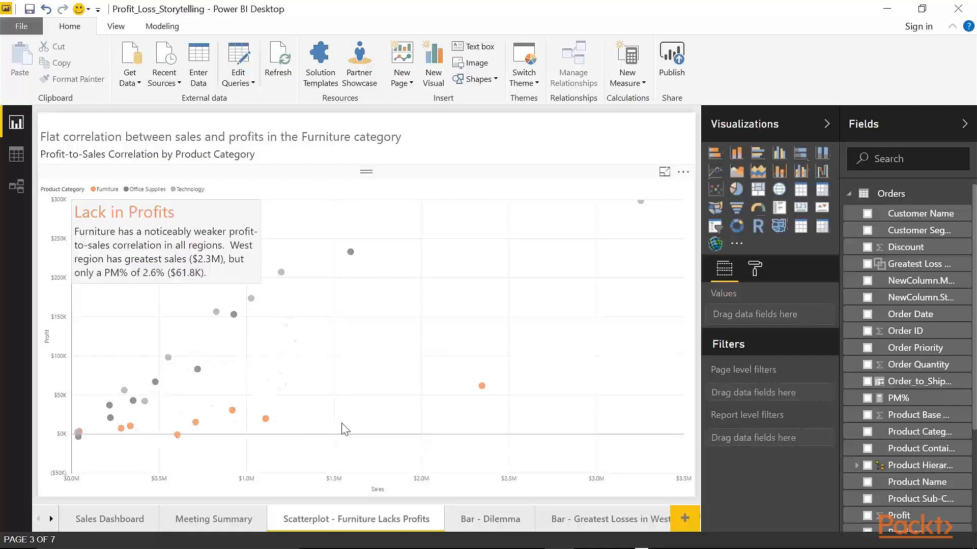
mouse_move(456, 386)
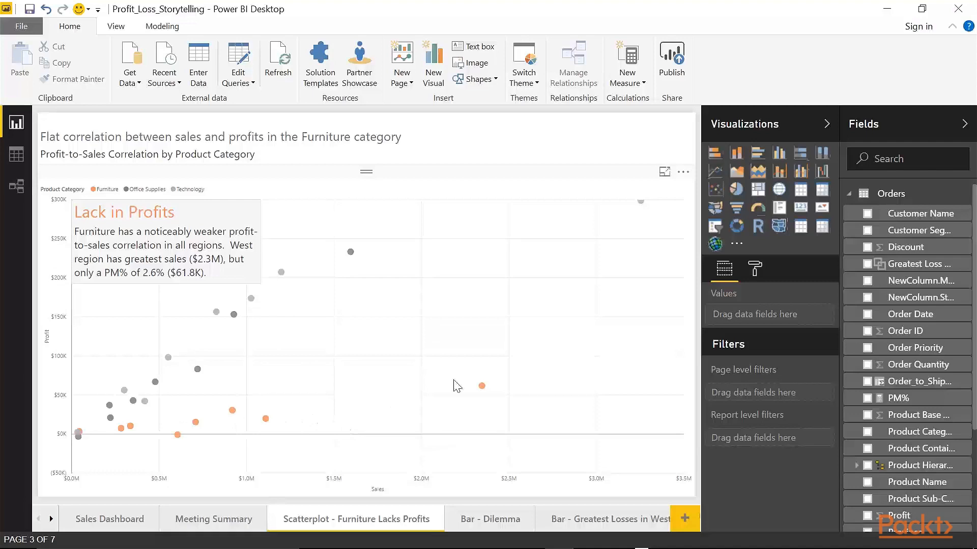
mouse_move(120, 293)
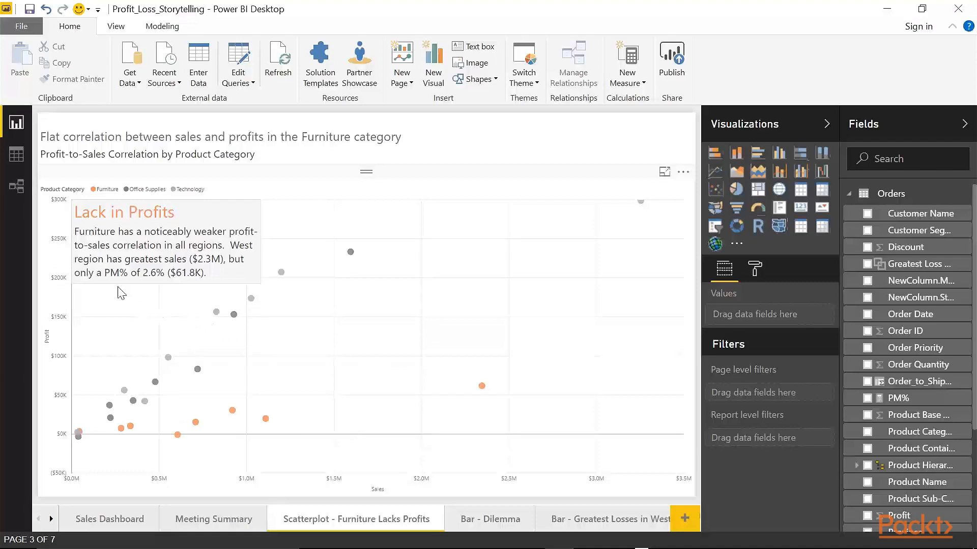
mouse_move(97, 298)
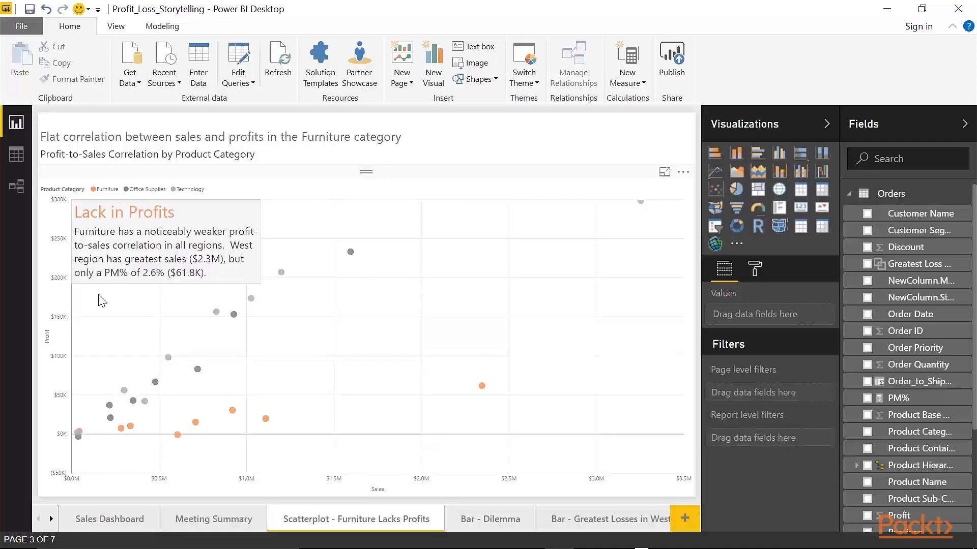
mouse_move(181, 328)
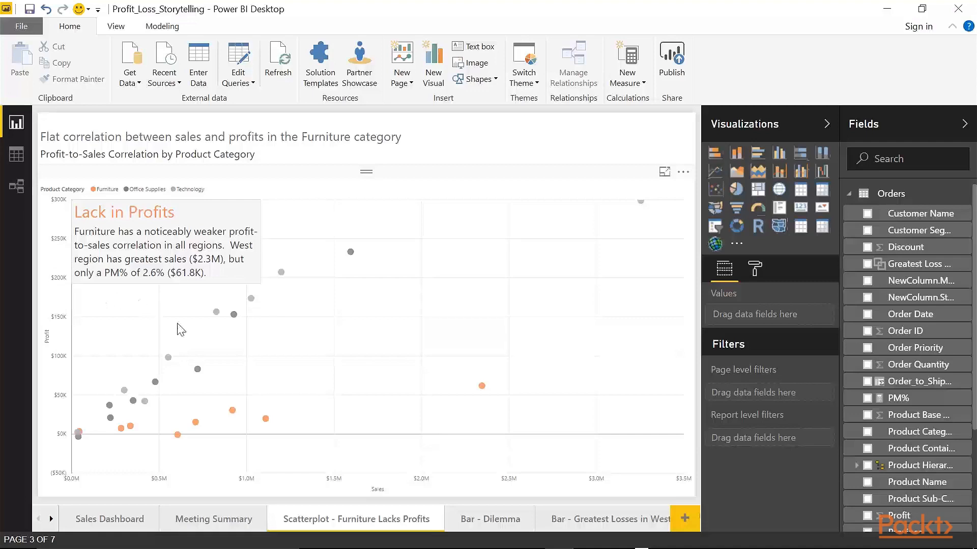
mouse_move(440, 343)
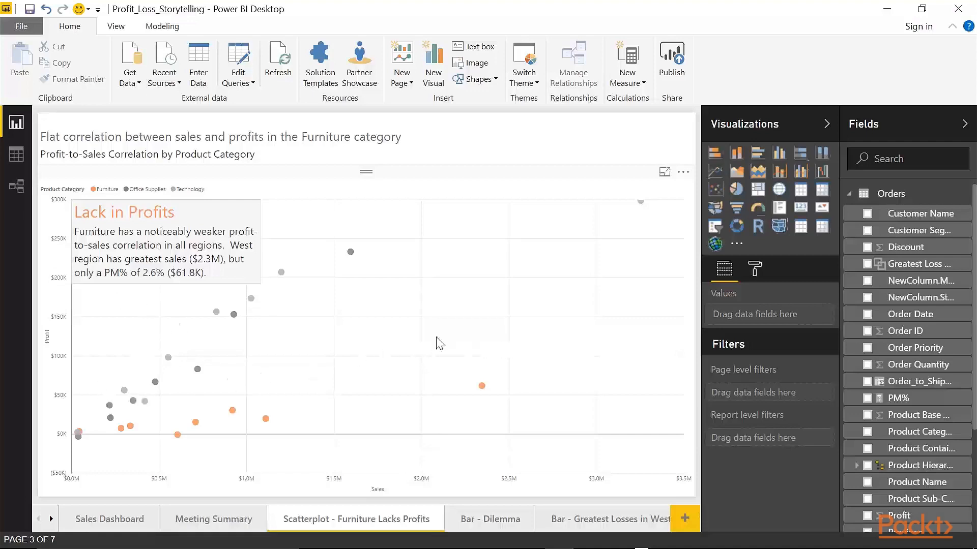
mouse_move(334, 373)
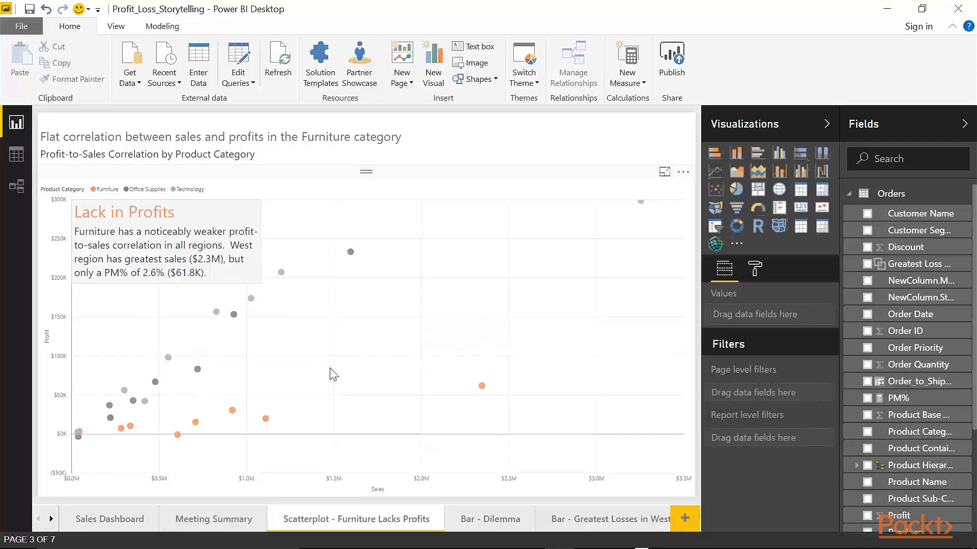
mouse_move(138, 393)
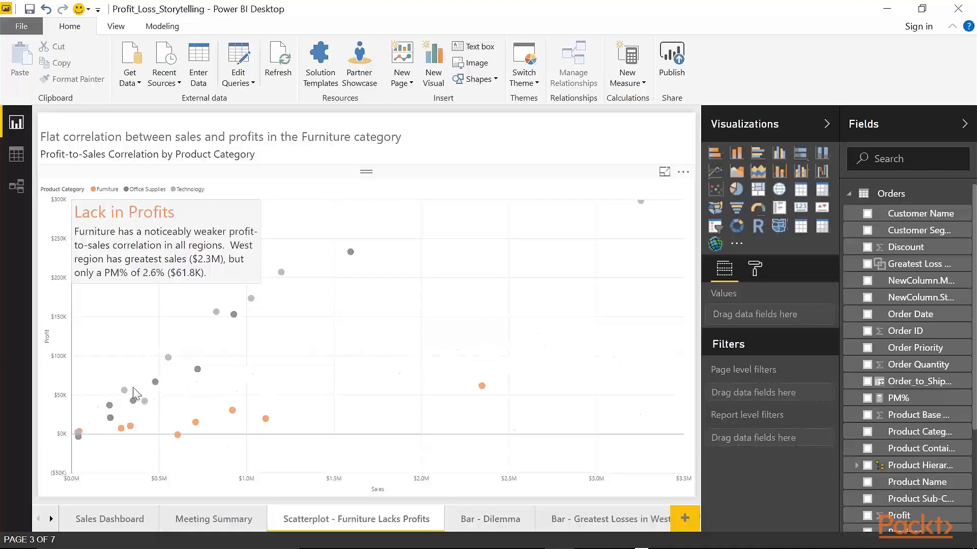
mouse_move(423, 443)
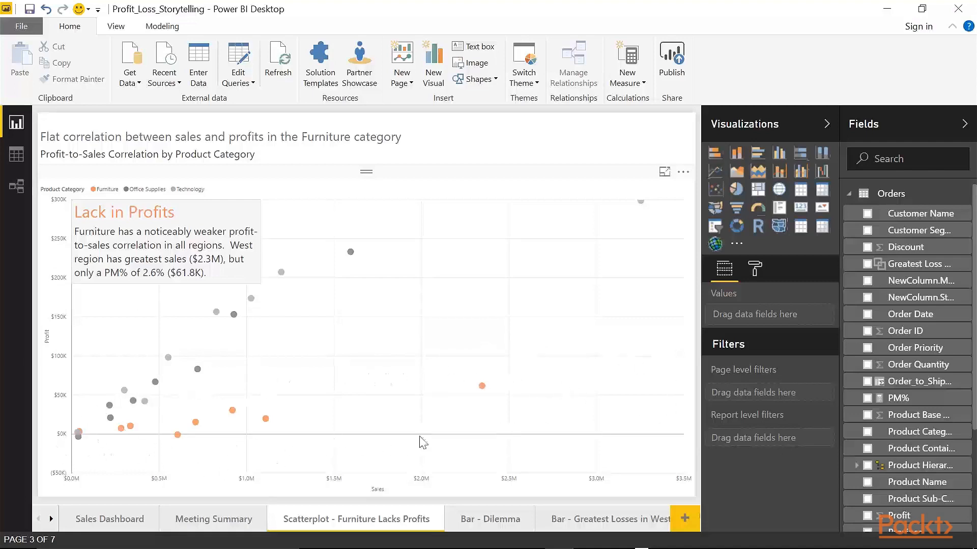
mouse_move(474, 366)
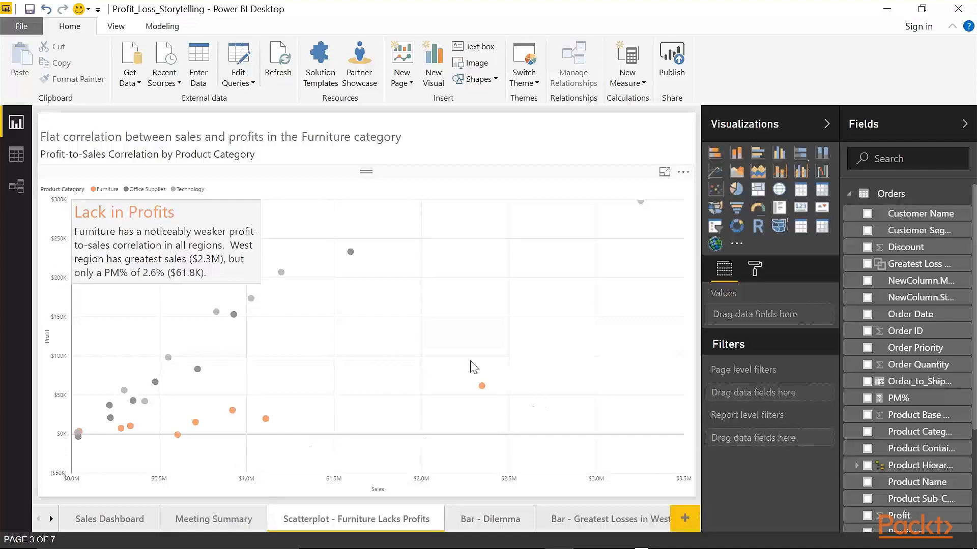
mouse_move(418, 367)
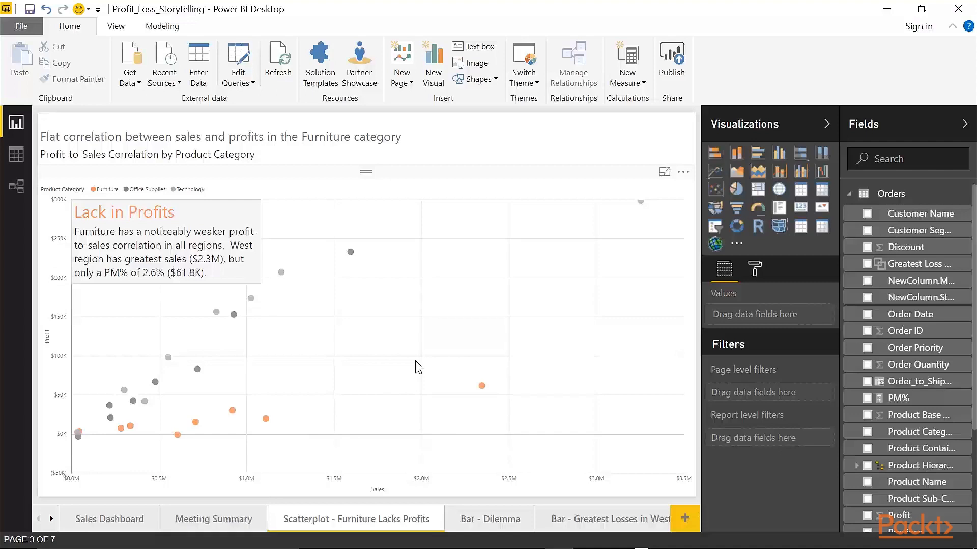
mouse_move(147, 306)
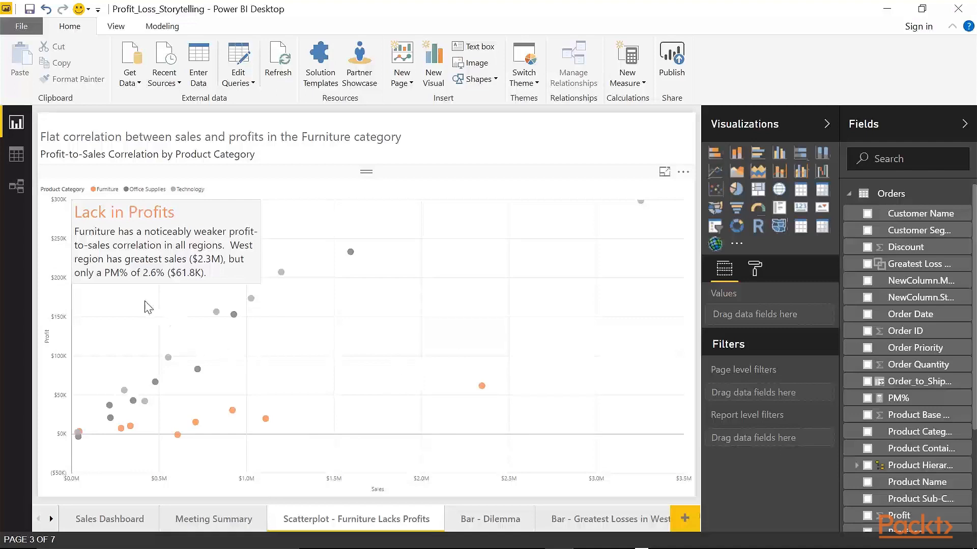
mouse_move(103, 301)
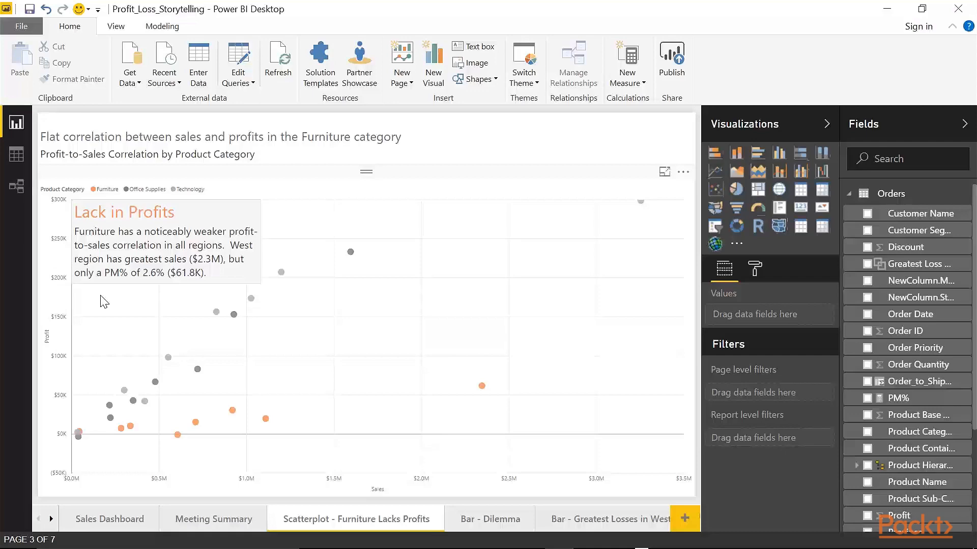
mouse_move(512, 296)
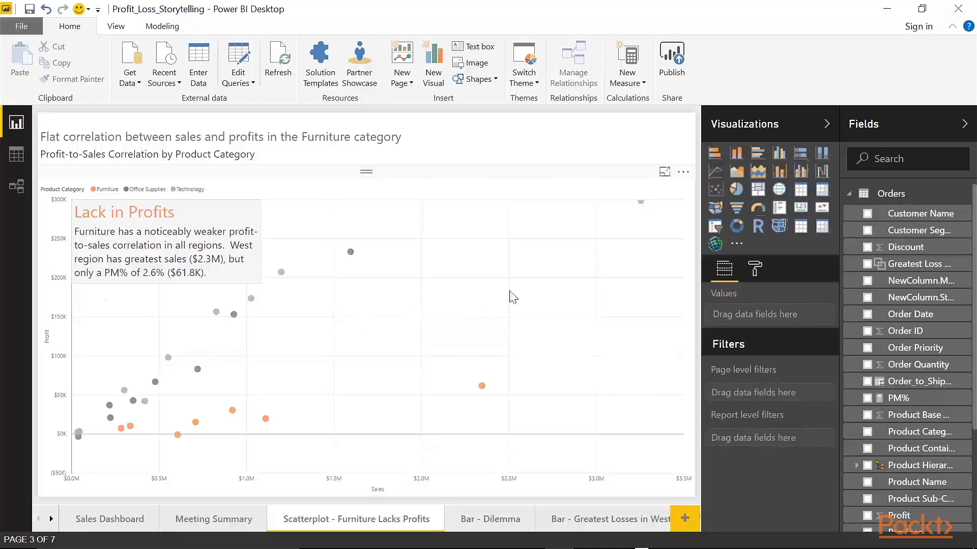
mouse_move(702, 264)
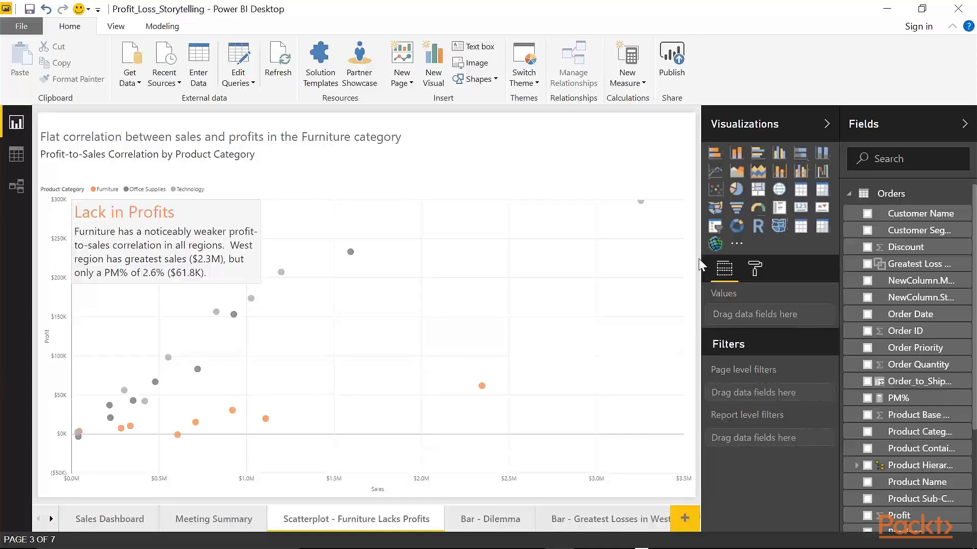
mouse_move(491, 519)
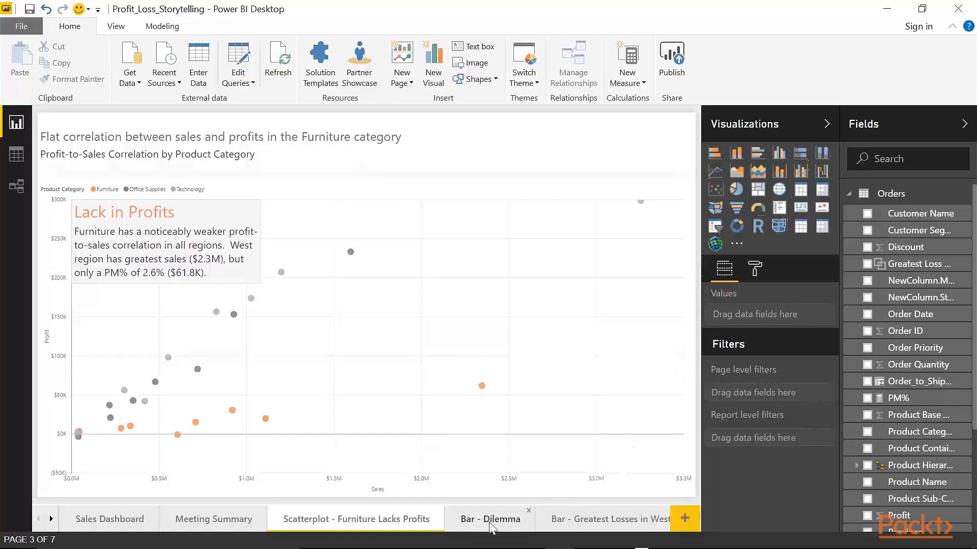
- Go to the Bar - Dilemma page of furniture profit by sub-category
left_click(490, 518)
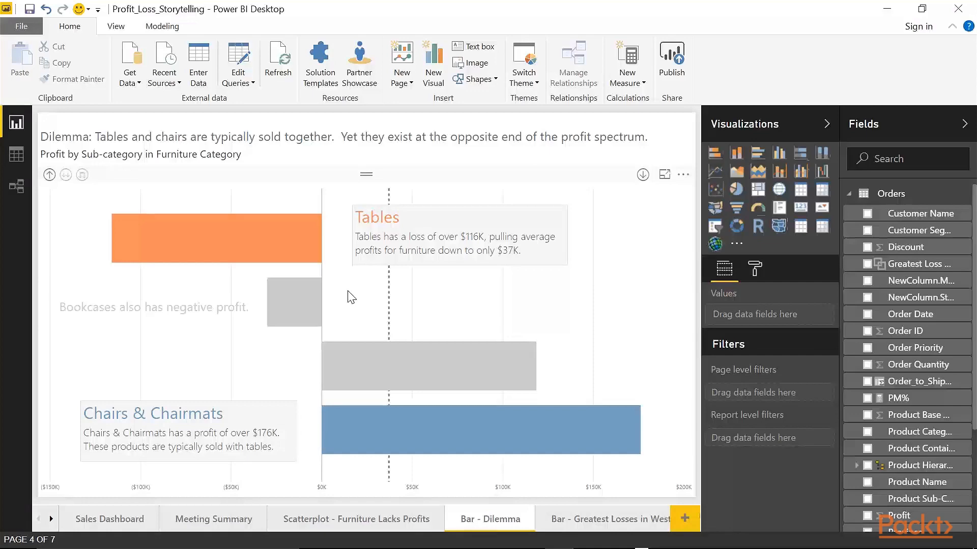
mouse_move(216, 248)
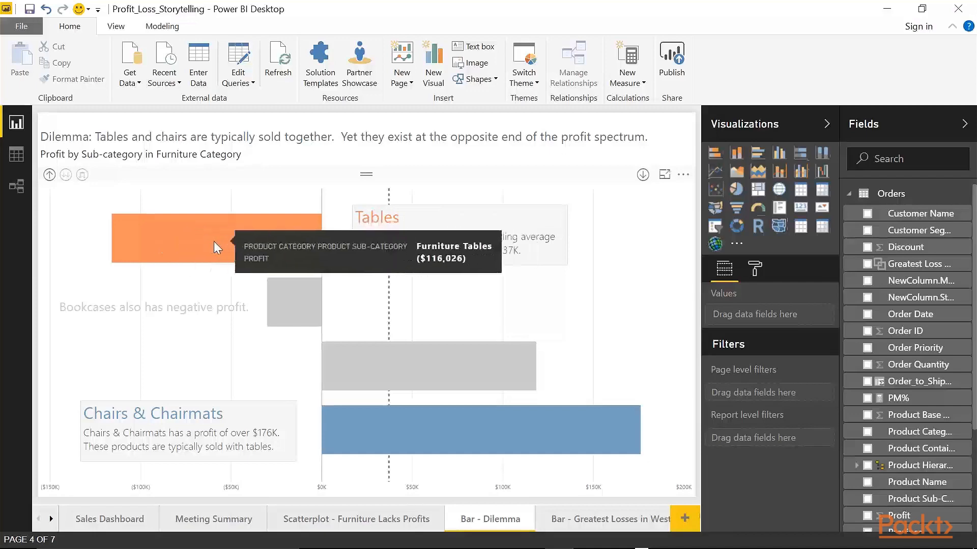
mouse_move(454, 442)
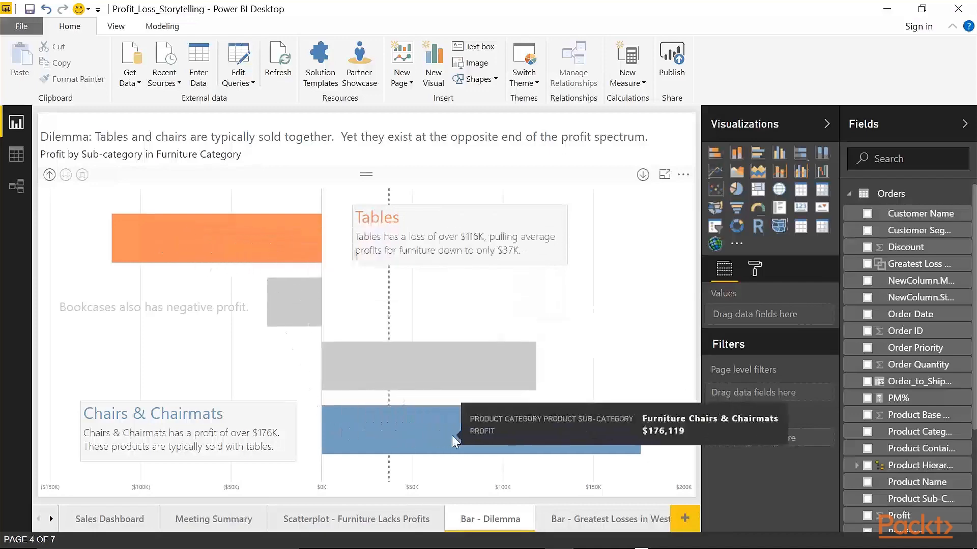
mouse_move(601, 309)
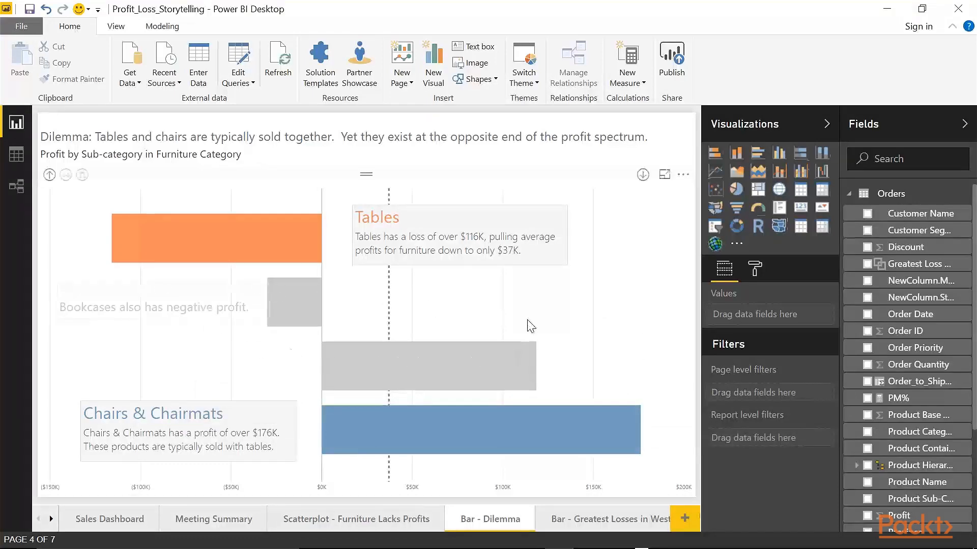
mouse_move(492, 312)
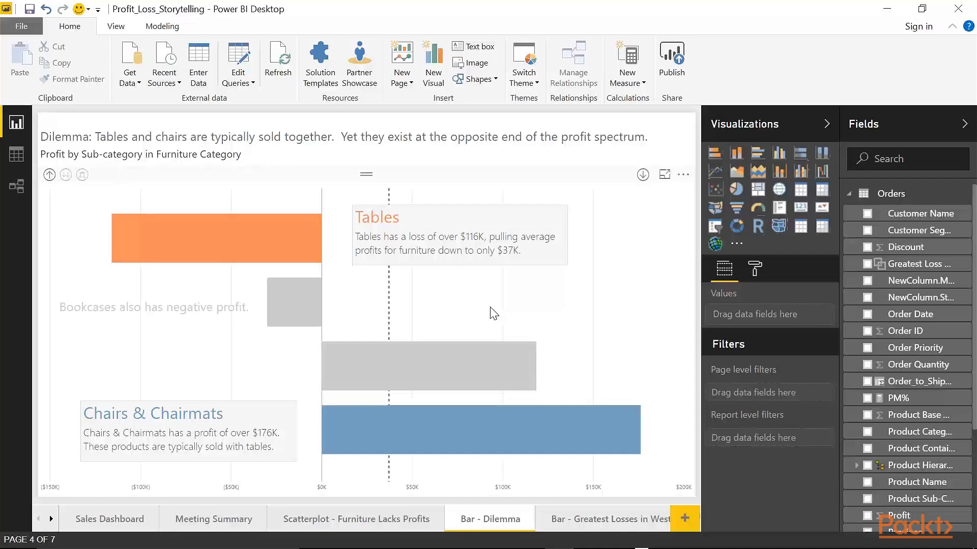
mouse_move(519, 311)
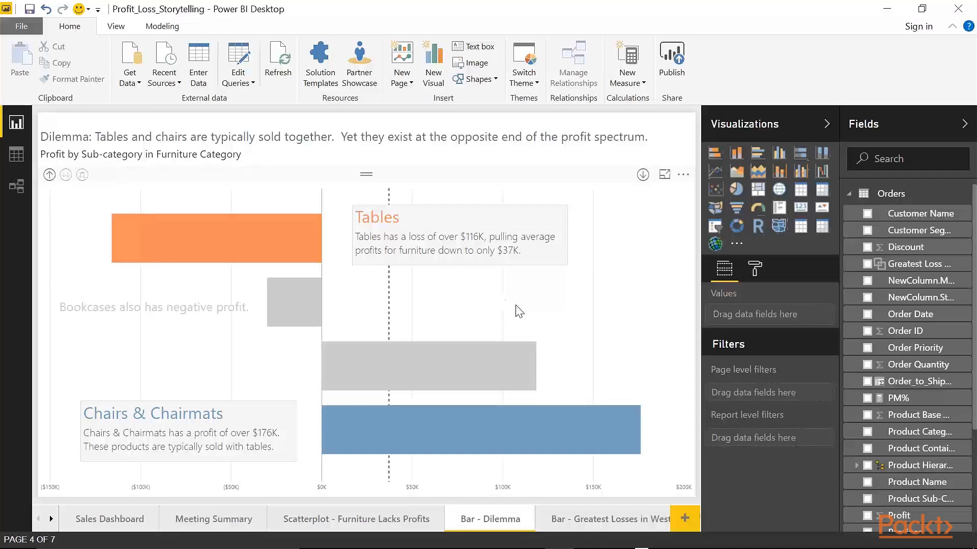
left_click(459, 235)
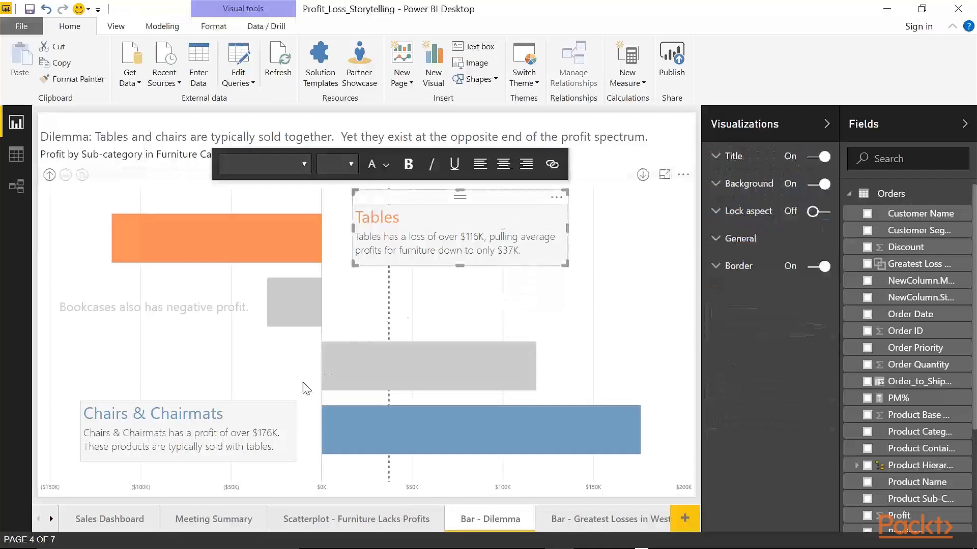
left_click(187, 432)
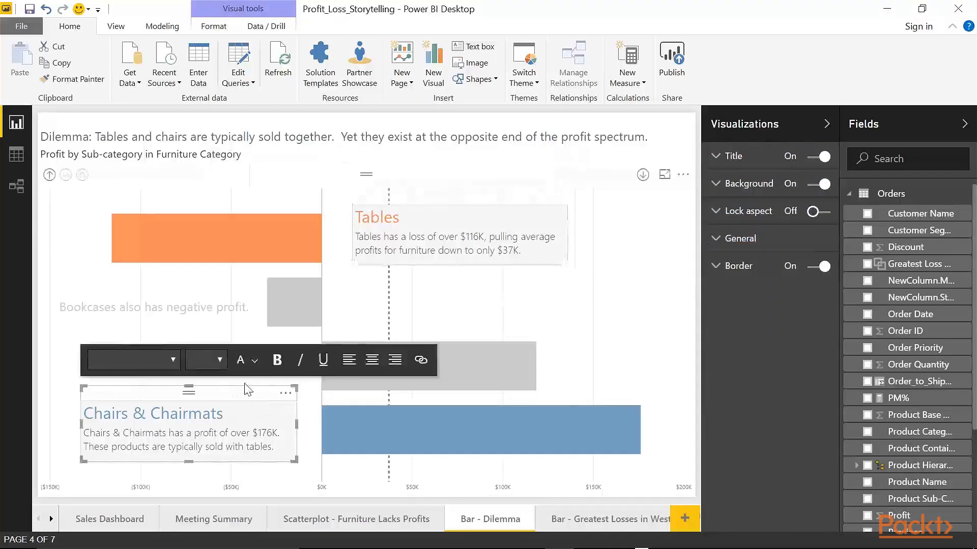
mouse_move(495, 293)
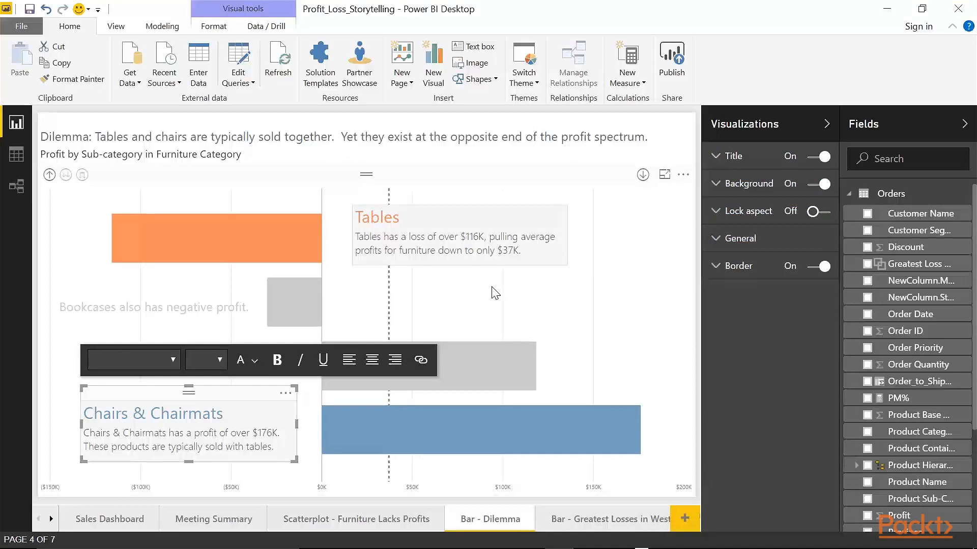
left_click(495, 293)
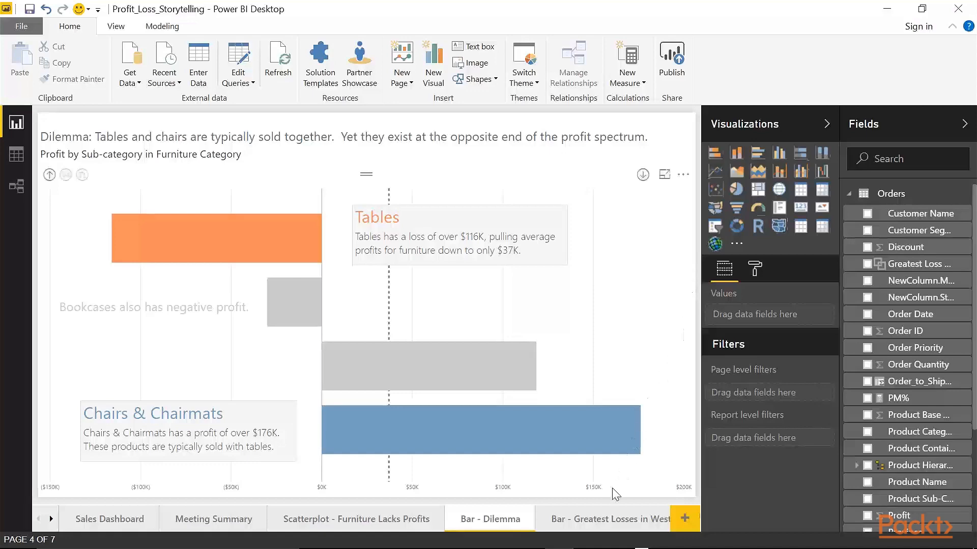
left_click(603, 519)
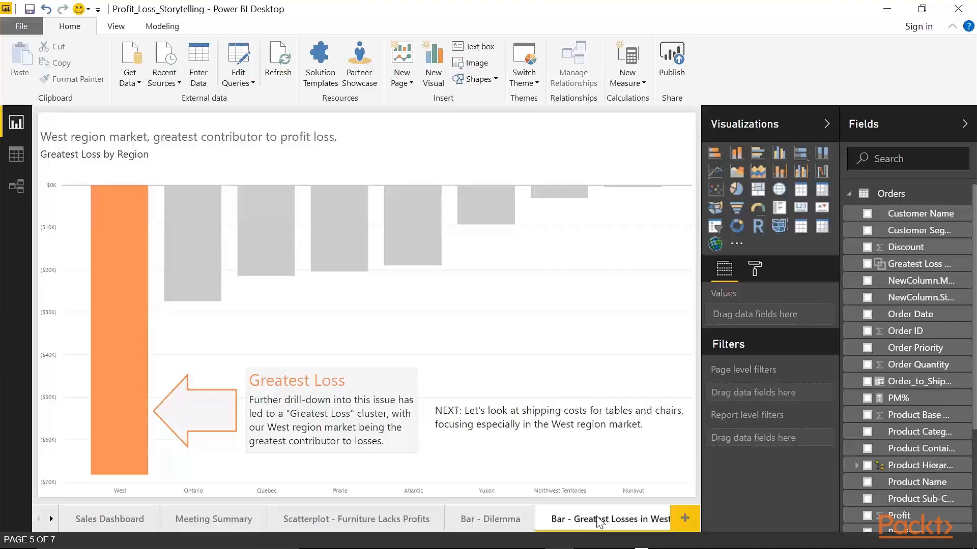
mouse_move(426, 273)
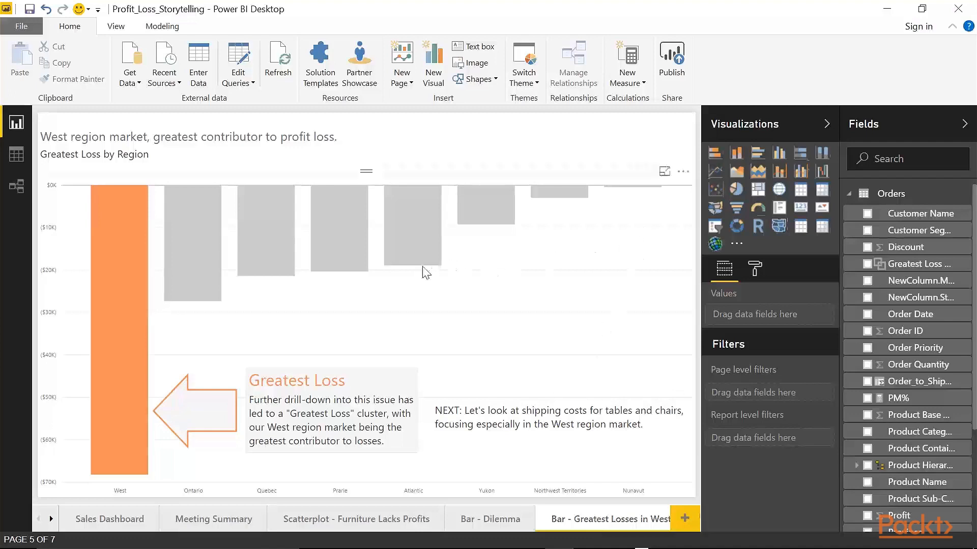
mouse_move(387, 305)
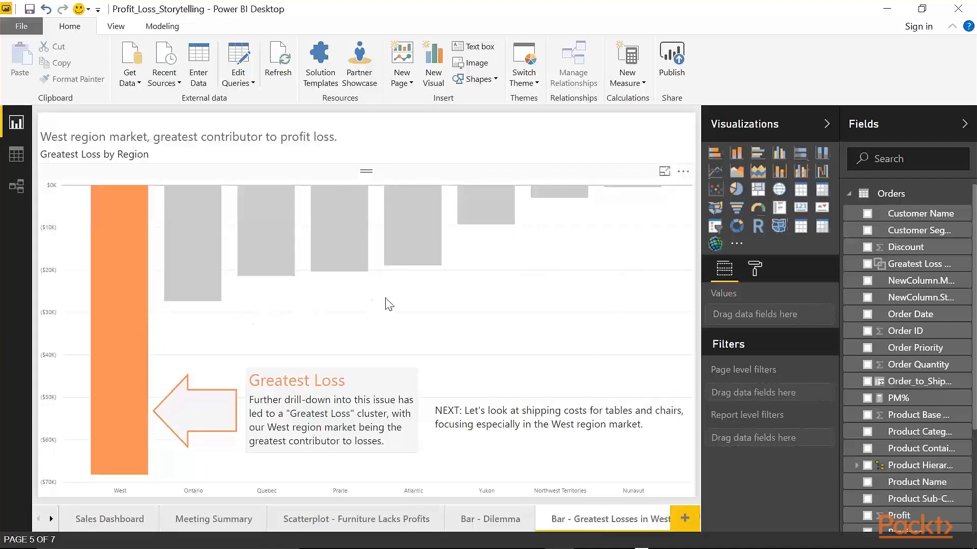
mouse_move(315, 323)
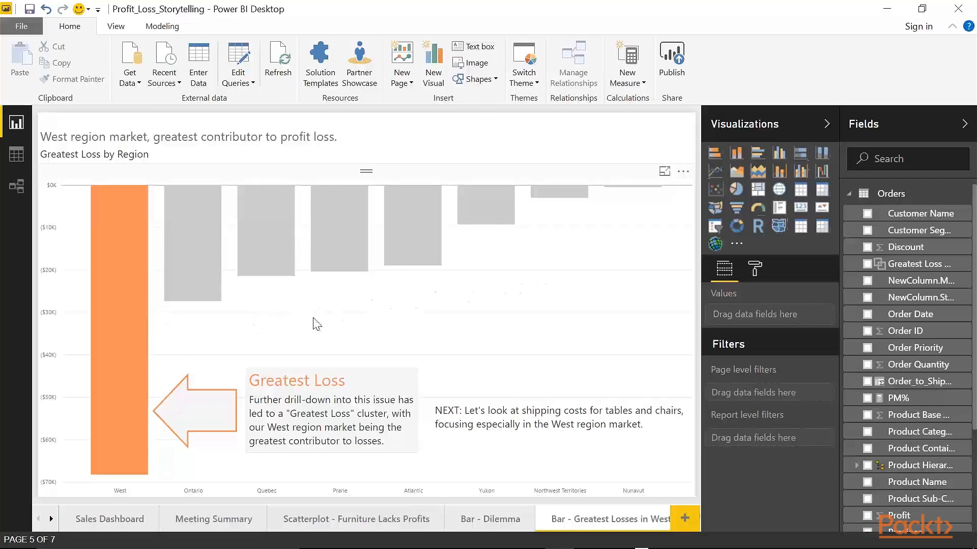
mouse_move(121, 409)
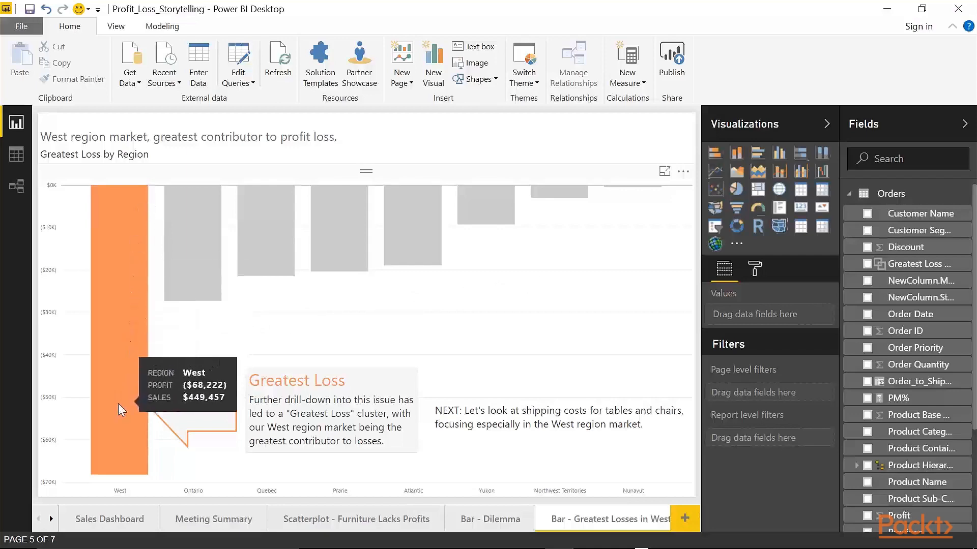
mouse_move(129, 358)
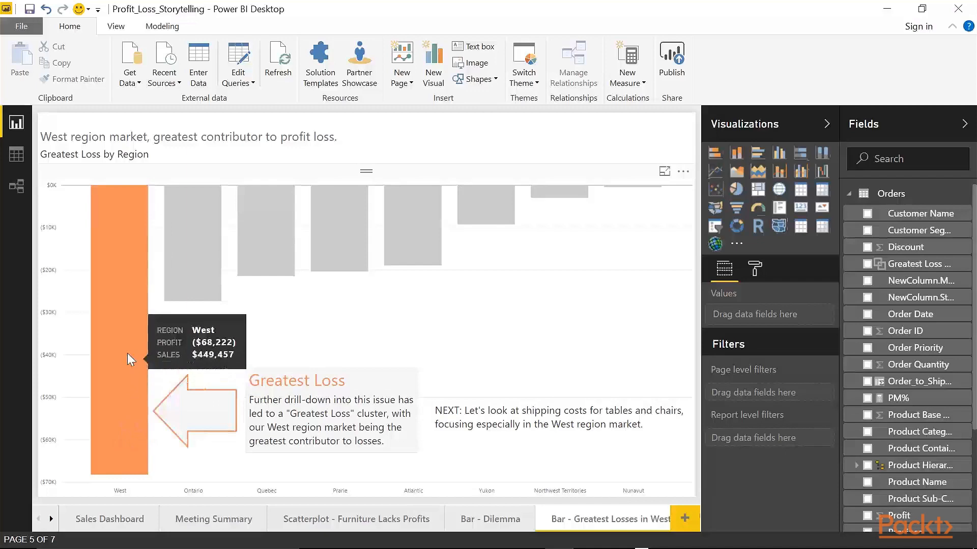
mouse_move(245, 328)
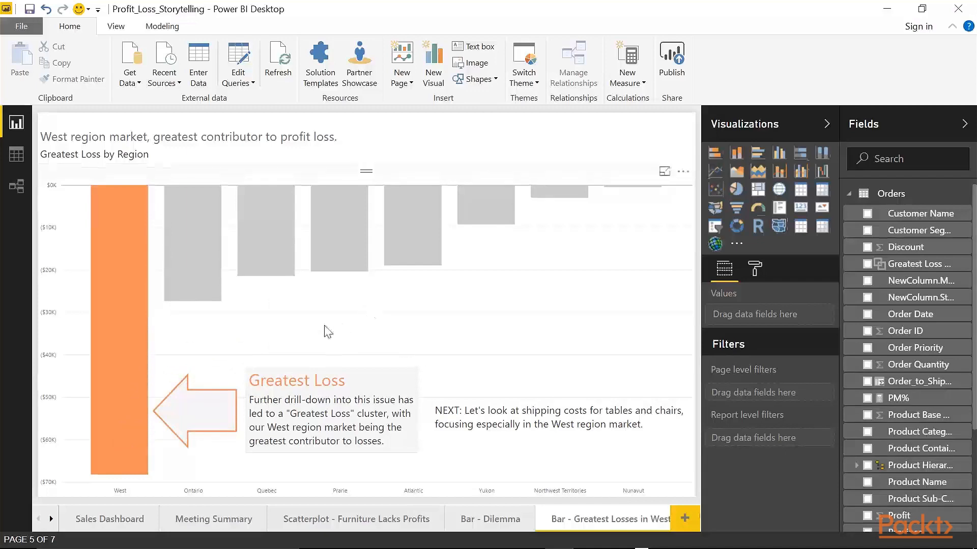
mouse_move(634, 240)
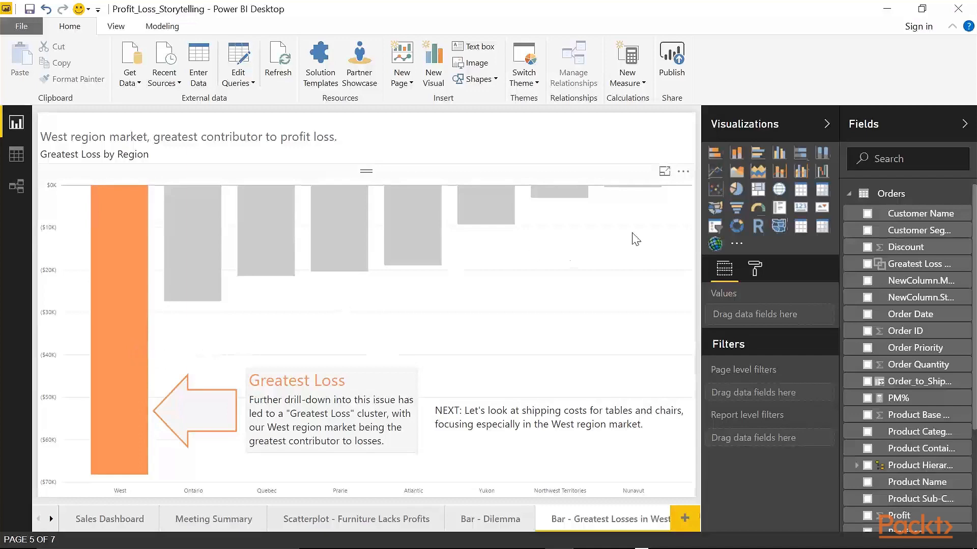
mouse_move(156, 329)
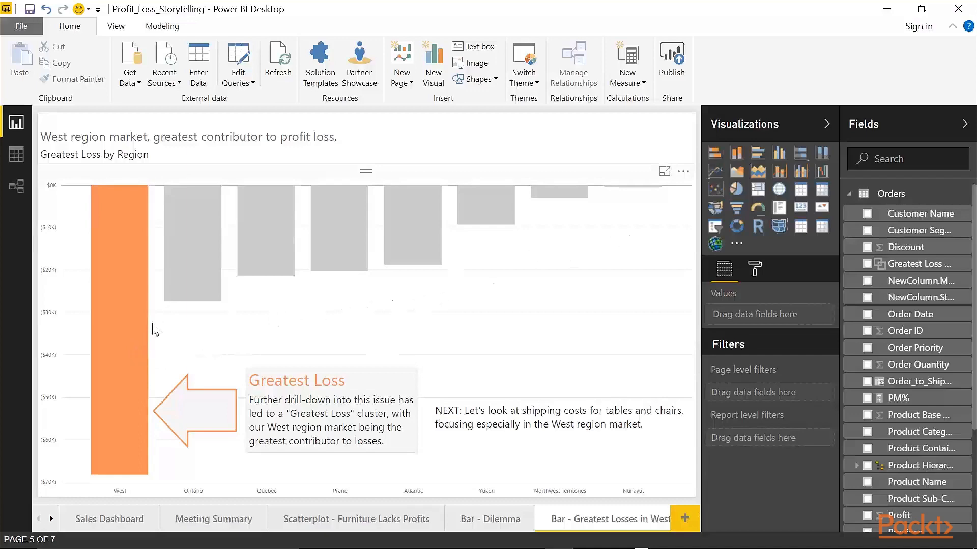
mouse_move(131, 346)
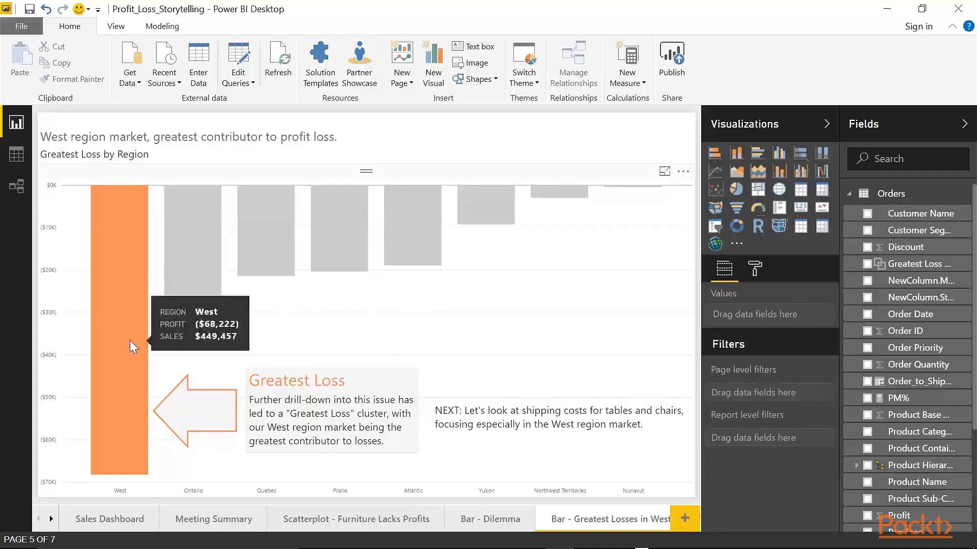
mouse_move(246, 345)
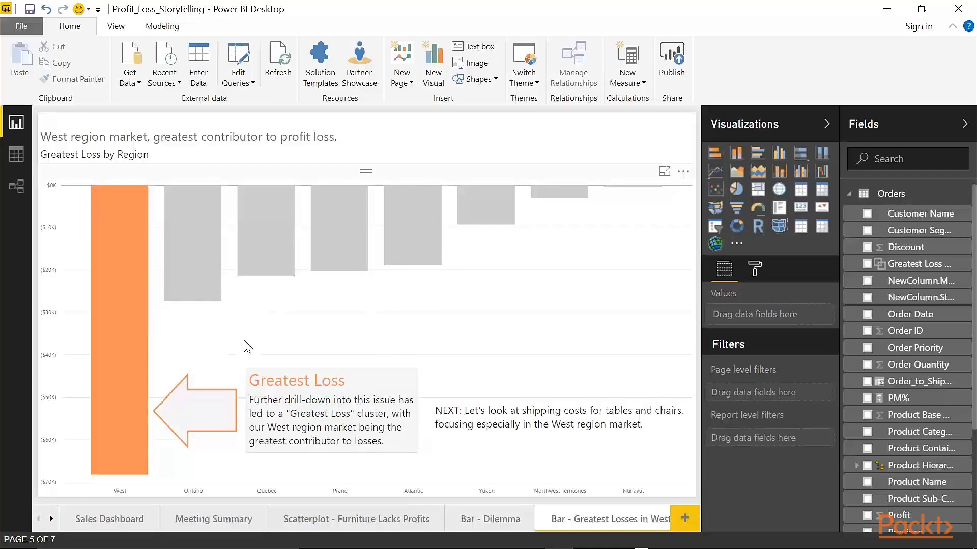
mouse_move(162, 349)
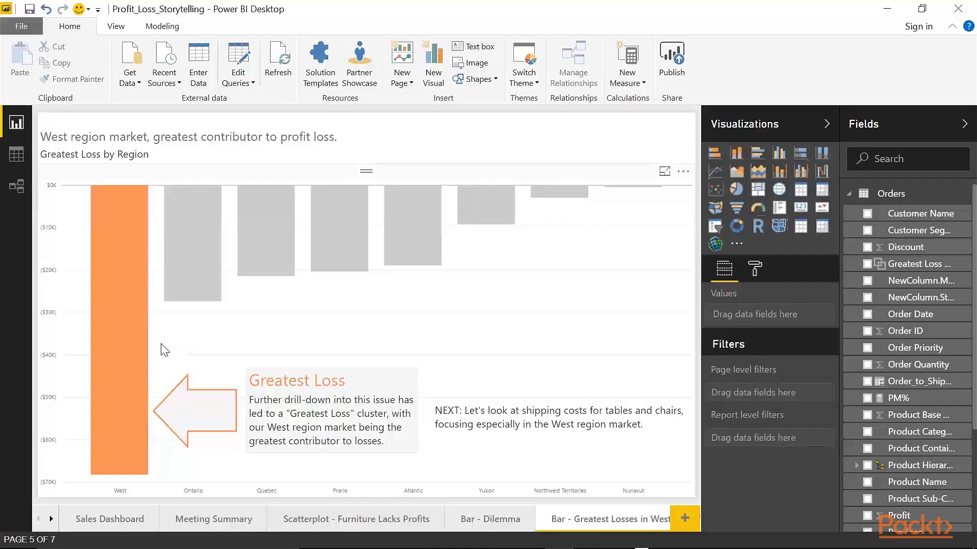
mouse_move(206, 364)
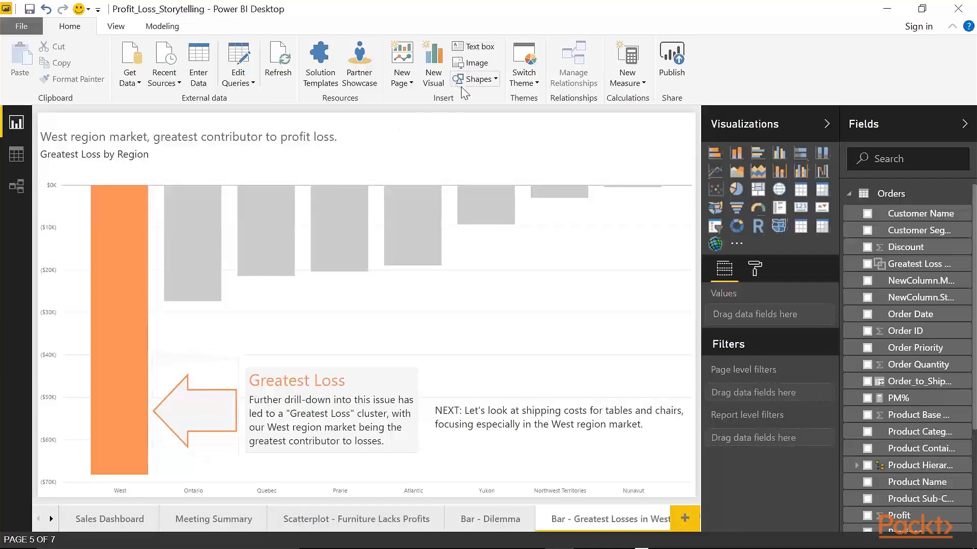
left_click(473, 79)
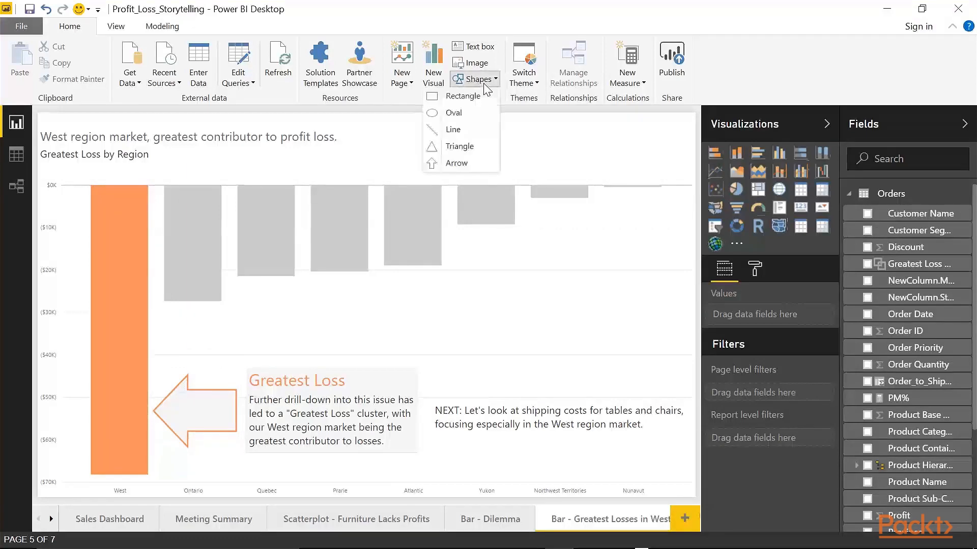
mouse_move(486, 168)
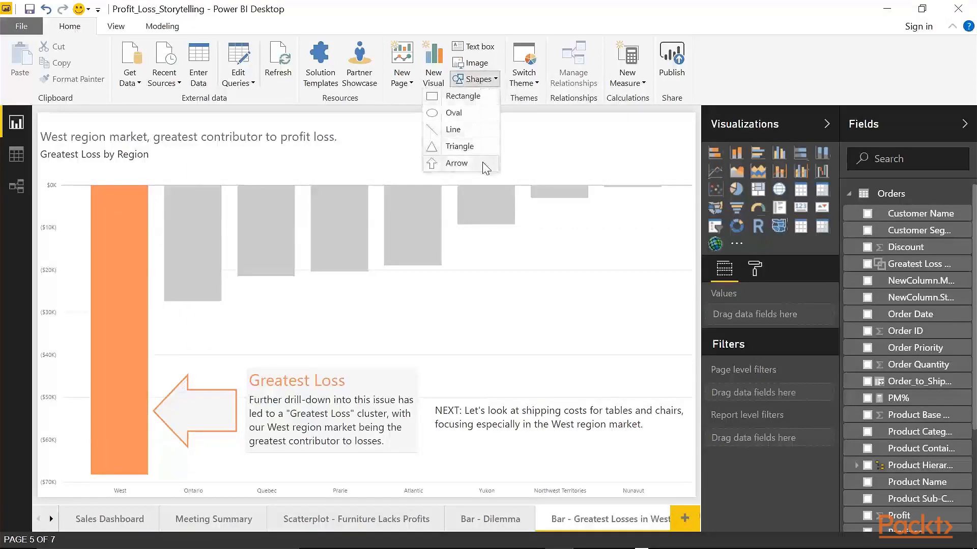
mouse_move(352, 364)
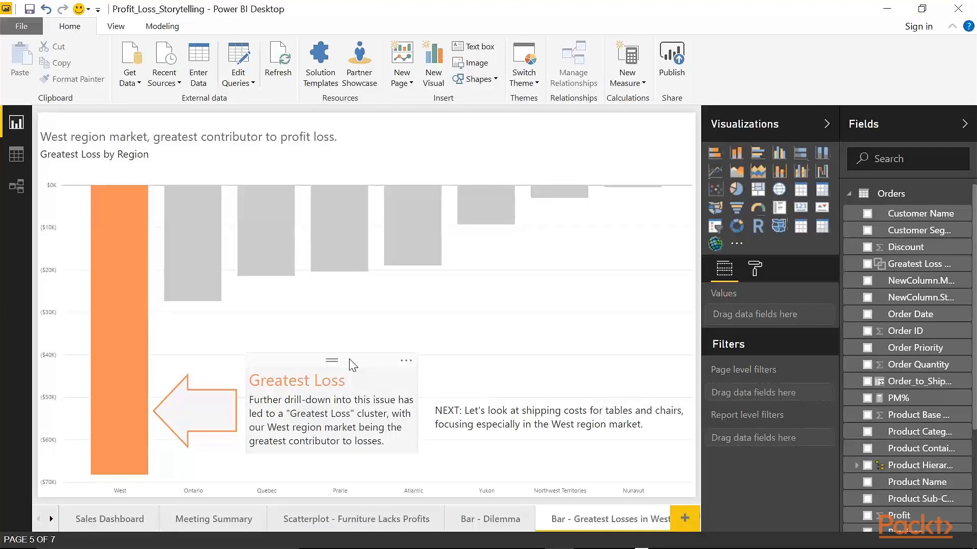
mouse_move(529, 399)
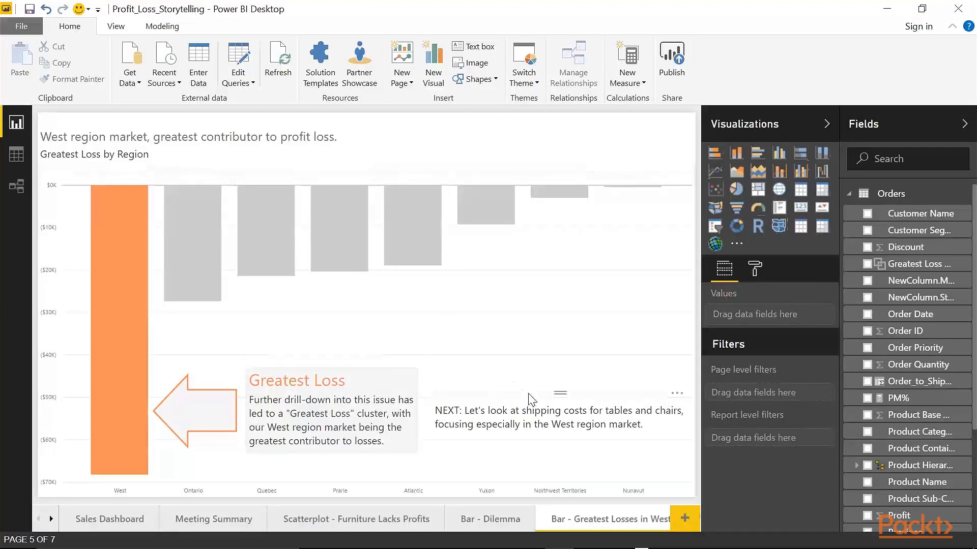
- Select the NEXT note about table and chair shipping costs for text editing
left_click(557, 416)
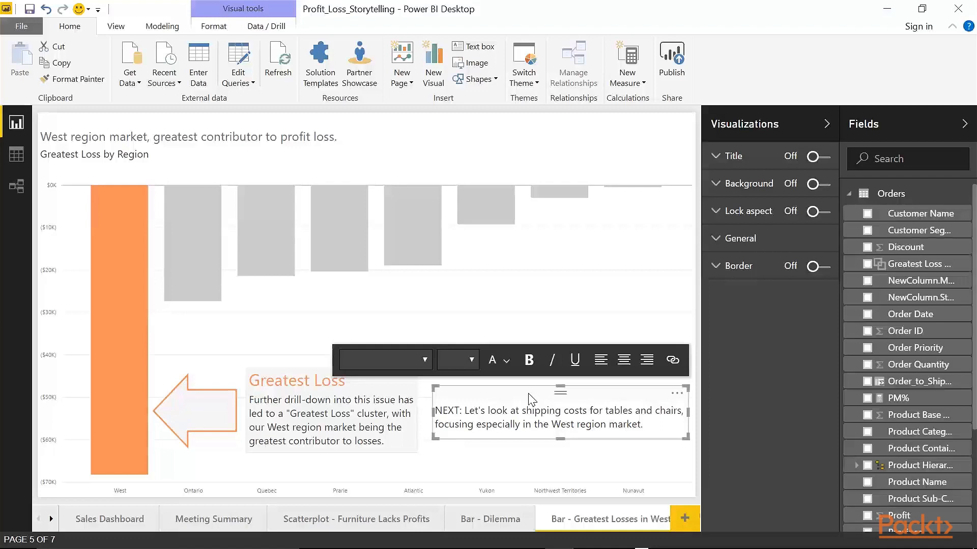
mouse_move(88, 490)
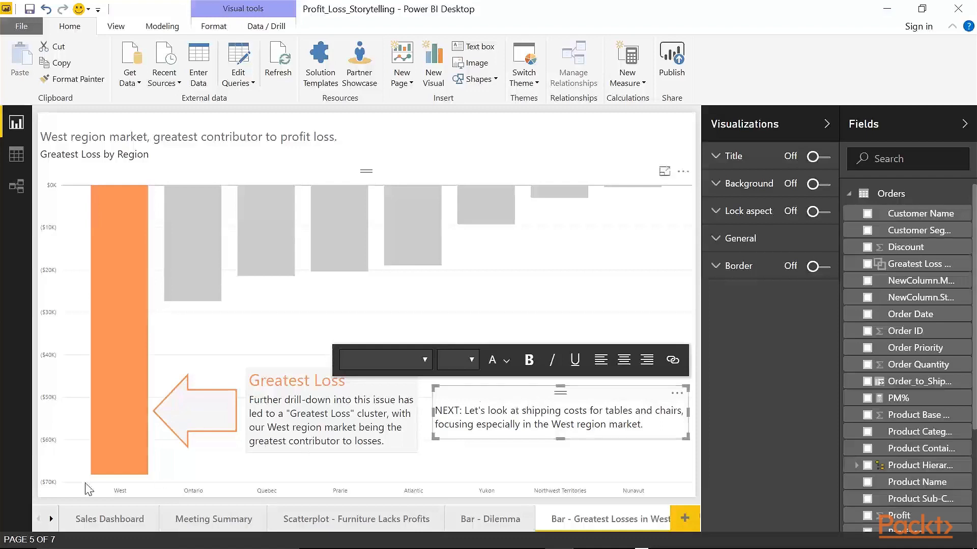
- Go to the Bar - Avg. Ship Cost page and bring up the Home Shapes list
left_click(506, 519)
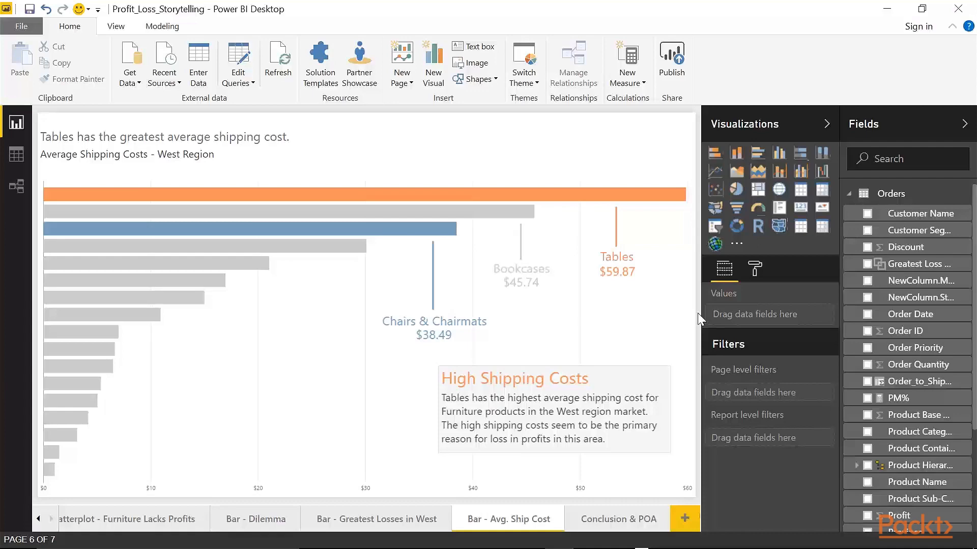
mouse_move(685, 277)
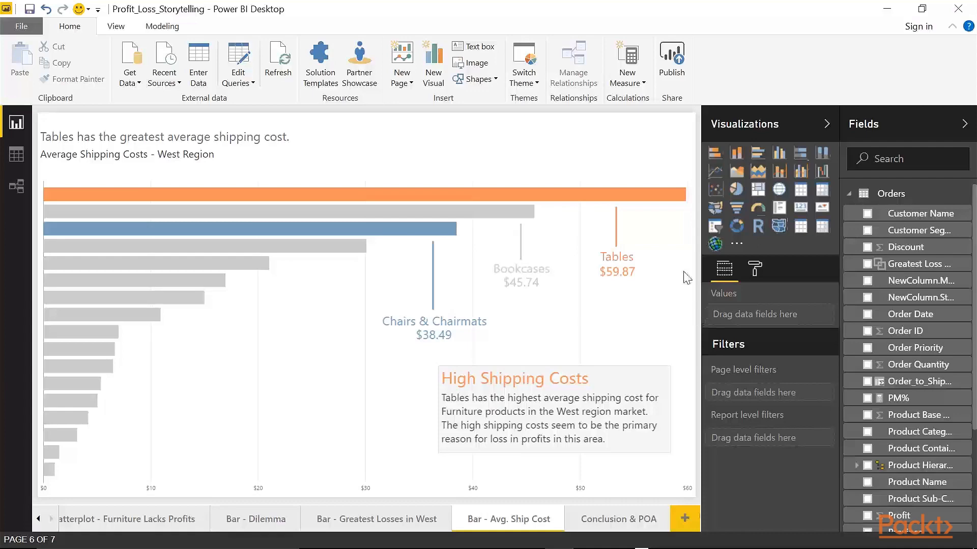
mouse_move(648, 216)
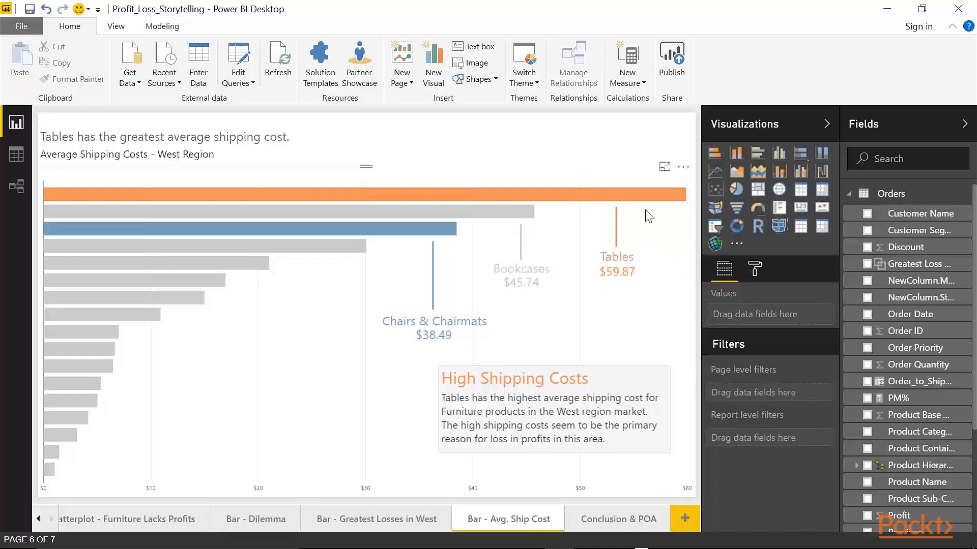
mouse_move(624, 229)
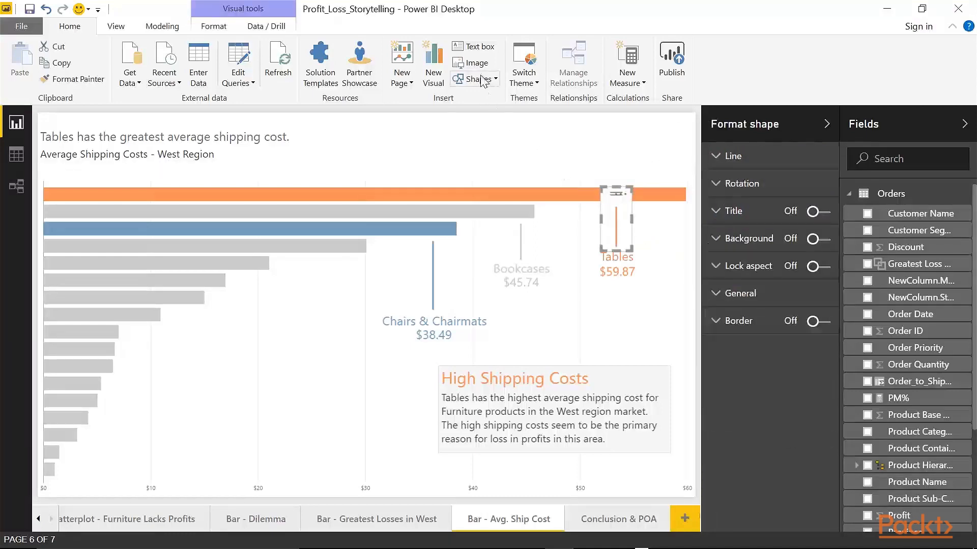
left_click(475, 80)
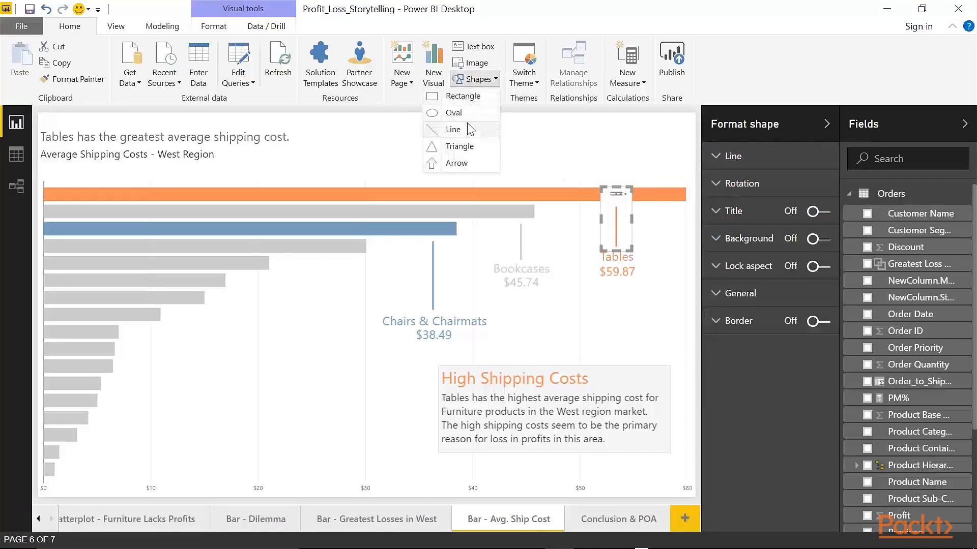
mouse_move(701, 245)
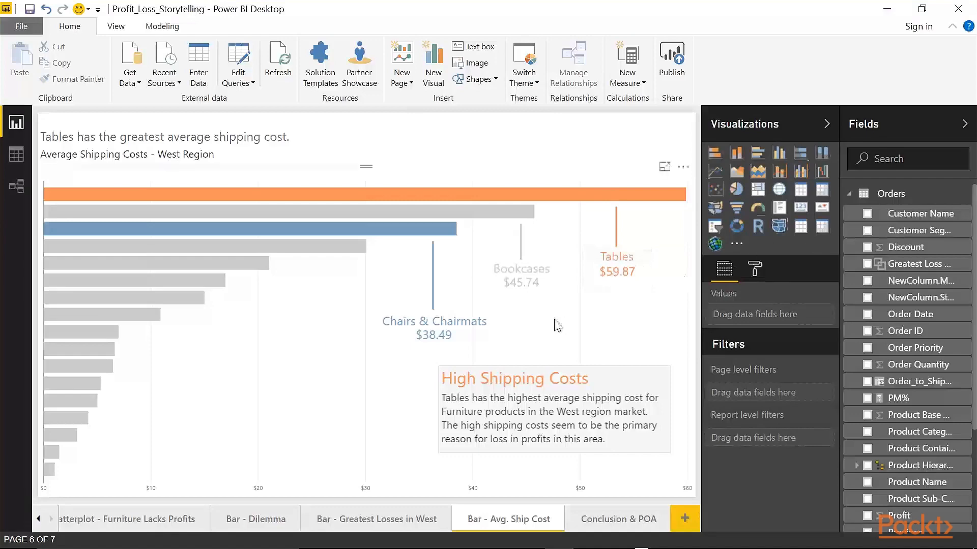
mouse_move(551, 304)
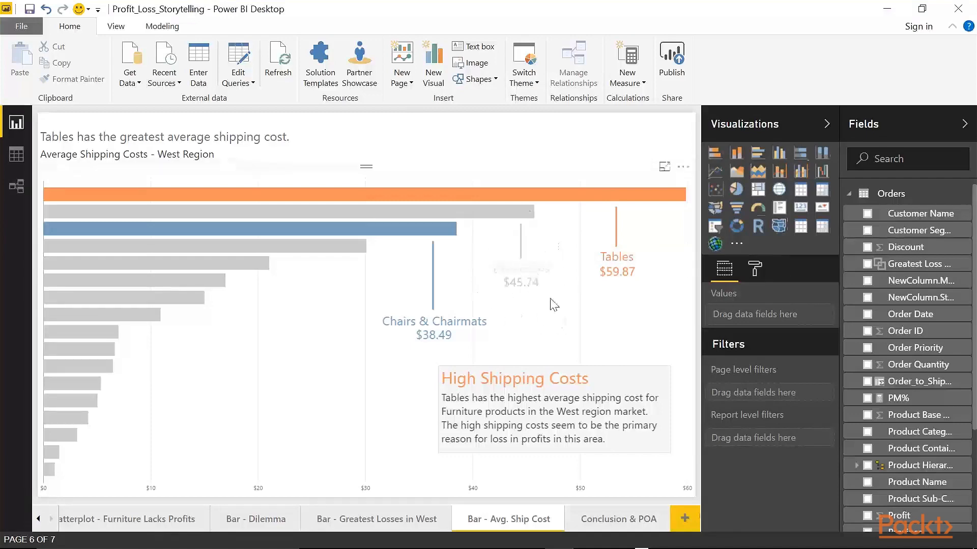
mouse_move(585, 253)
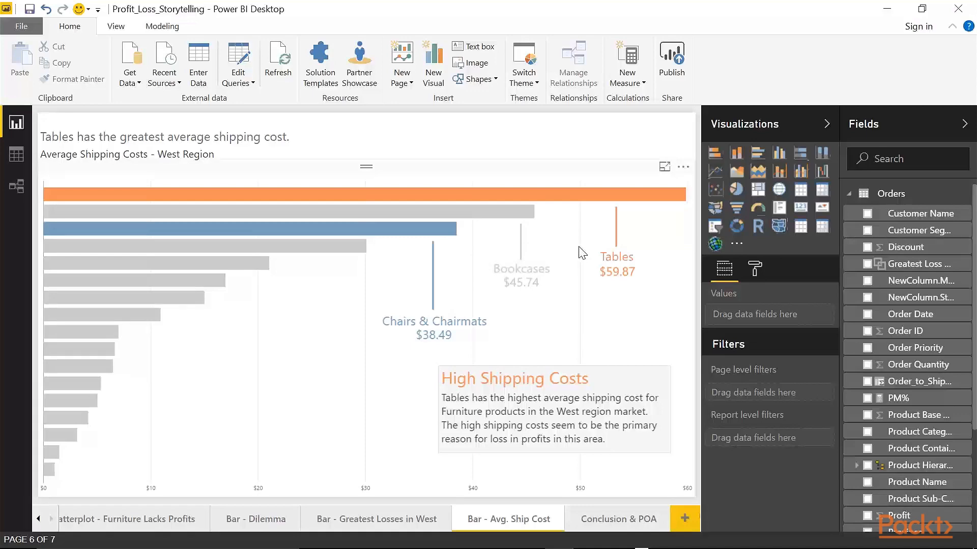
mouse_move(572, 238)
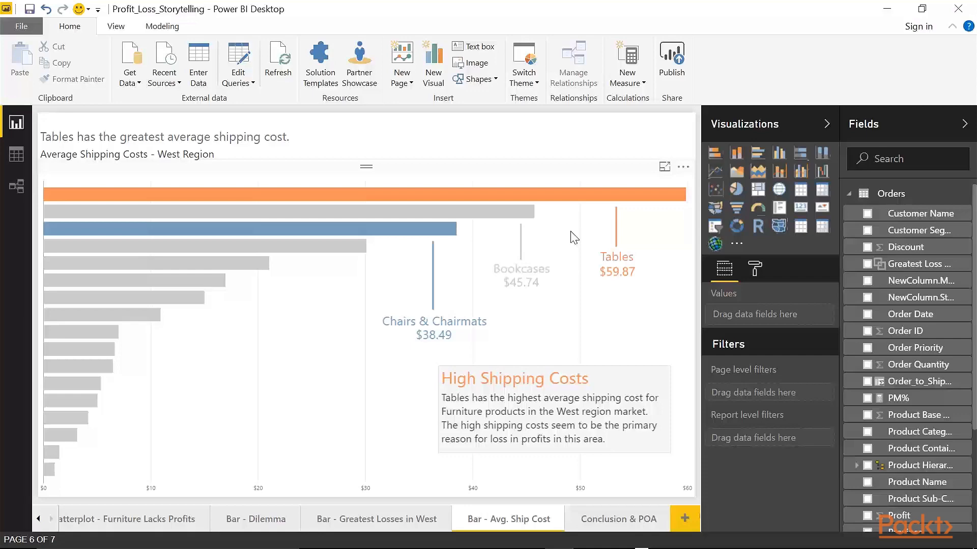
mouse_move(576, 289)
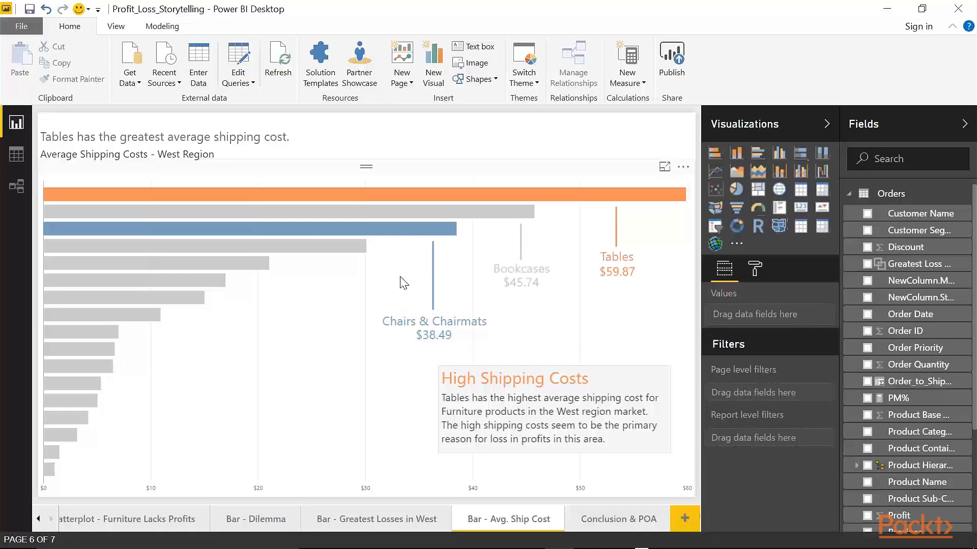
mouse_move(415, 285)
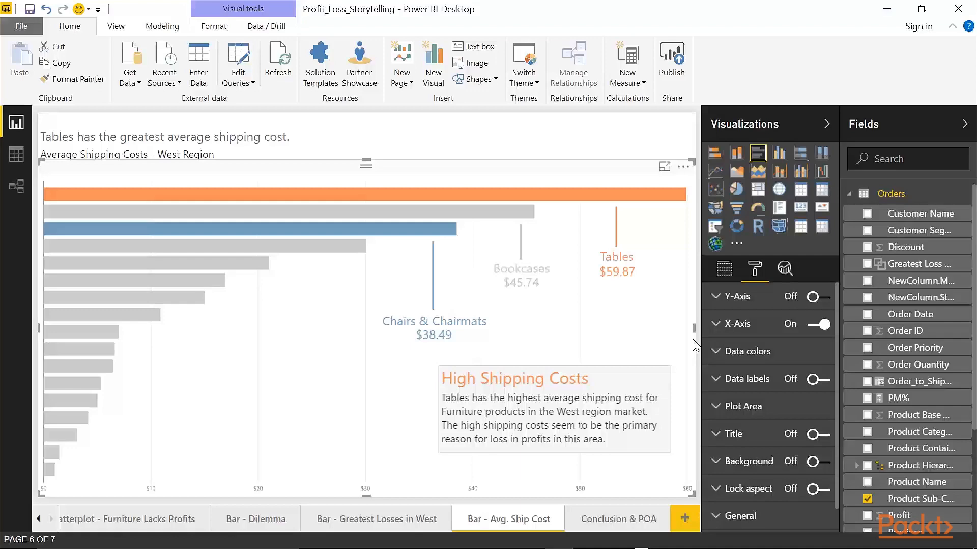
mouse_move(618, 518)
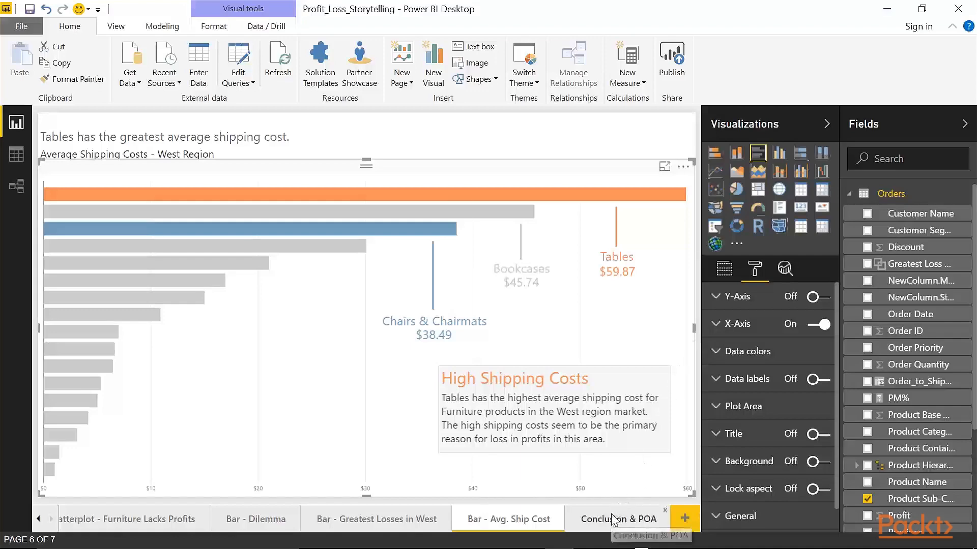
- Go to the final Conclusion & POA page summarizing the shipping-cost findings
left_click(618, 519)
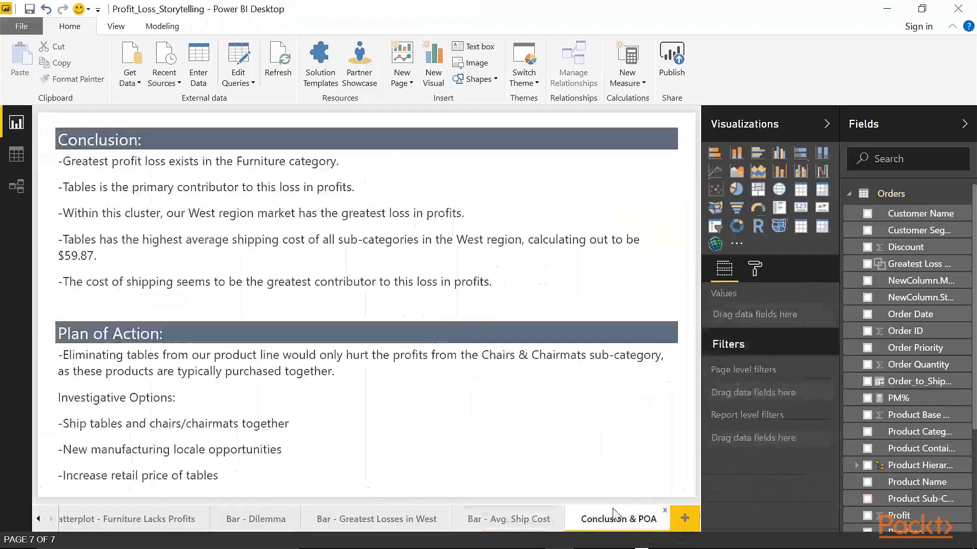